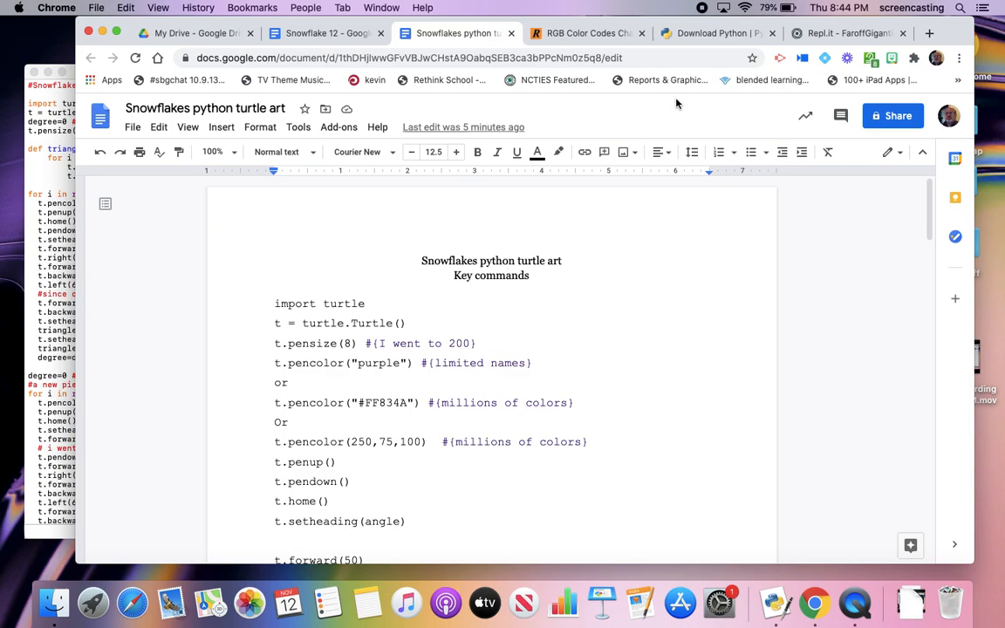
Step: Switch to the python.org downloads page showing Python 3.9.0 for Mac OS X
click(712, 33)
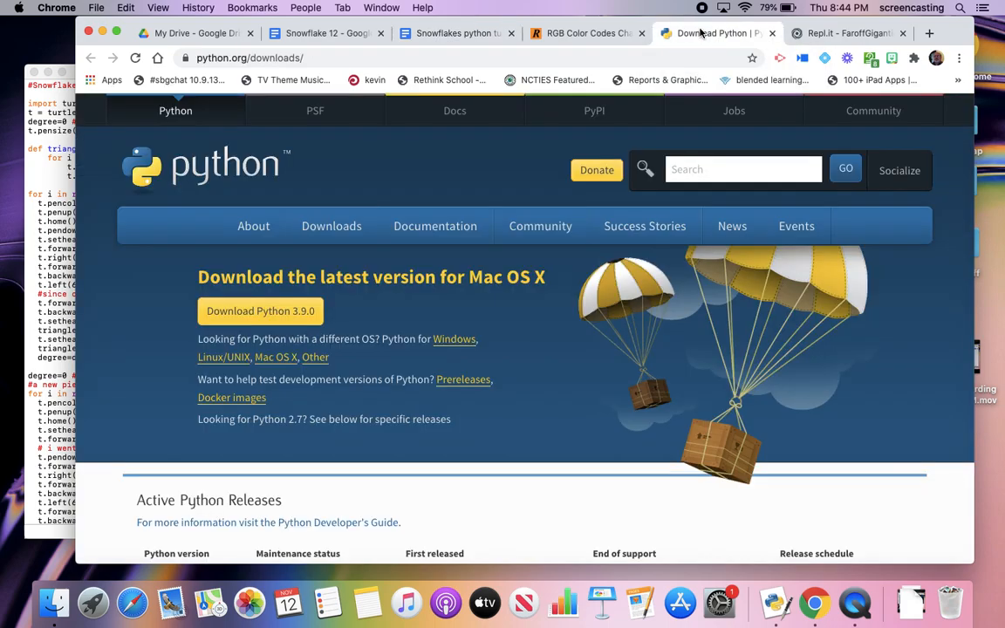
mouse_move(513, 173)
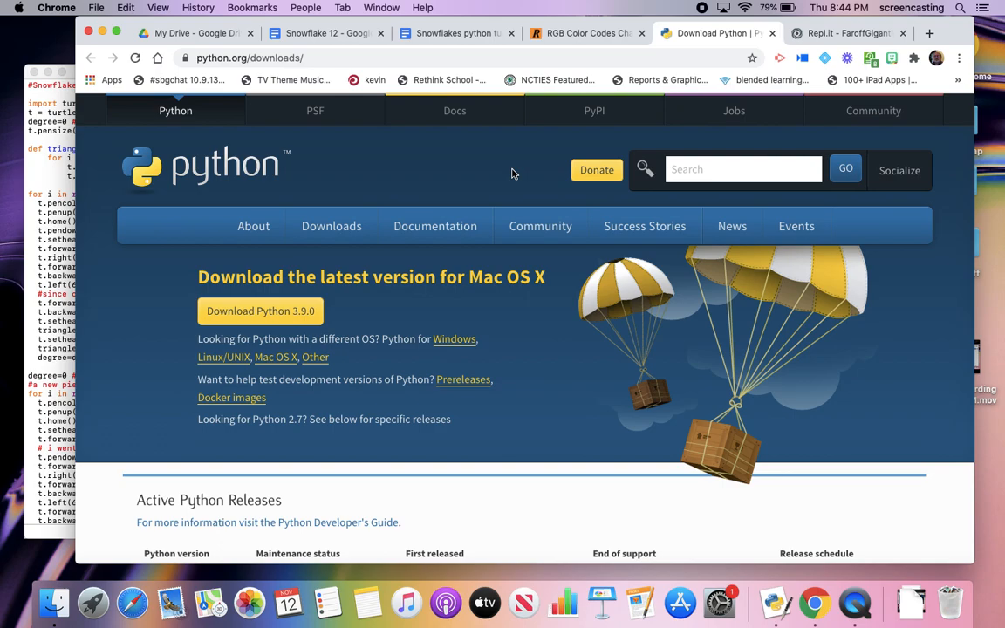
mouse_move(454, 174)
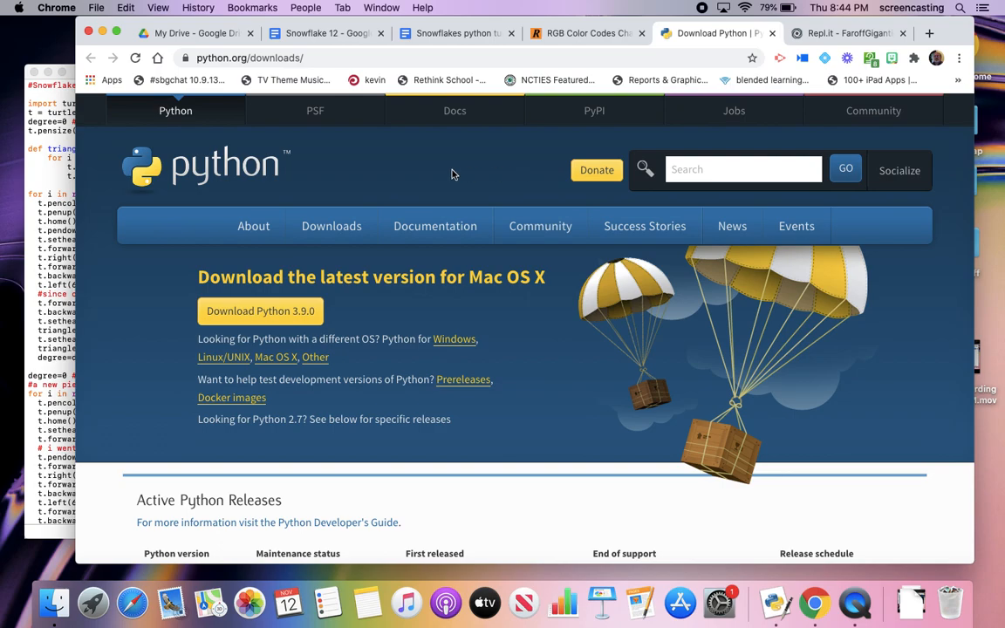
mouse_move(254, 124)
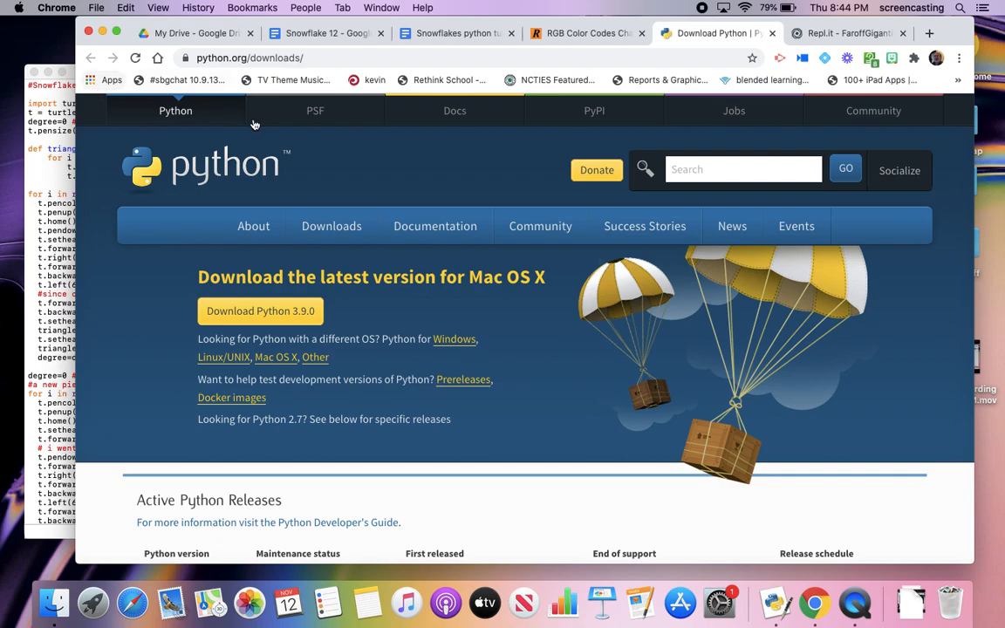
mouse_move(314, 109)
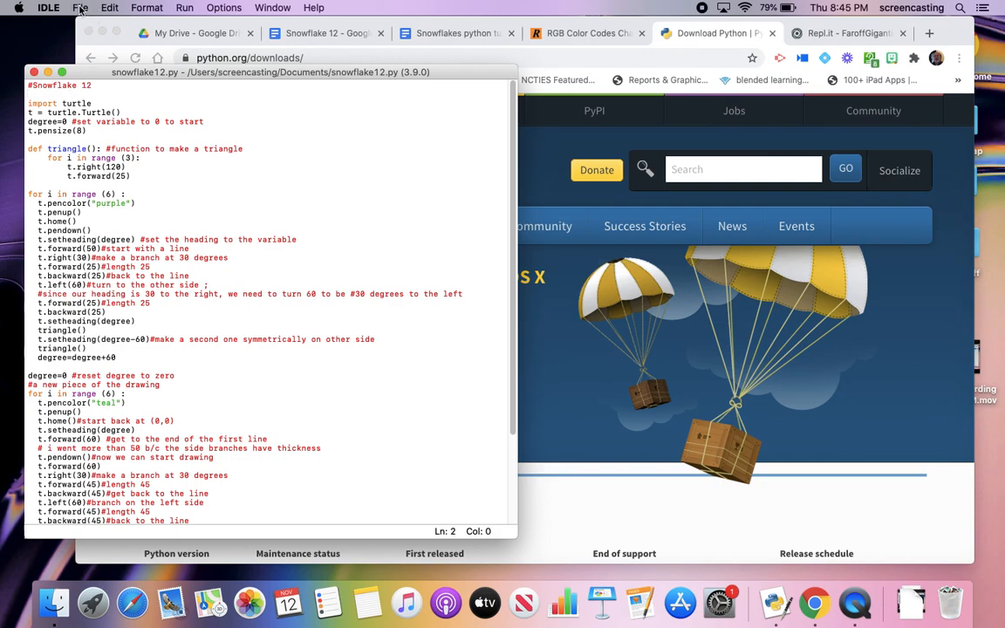
Step: Review IDLE's New File and Open options, then move to the Repl.it workspace in Chrome
click(80, 7)
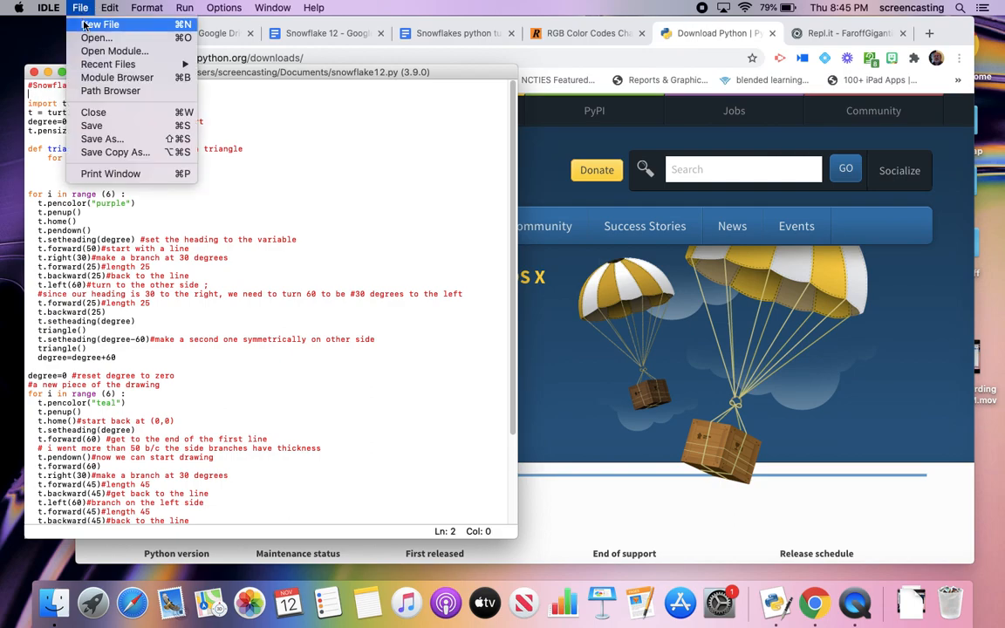
click(102, 25)
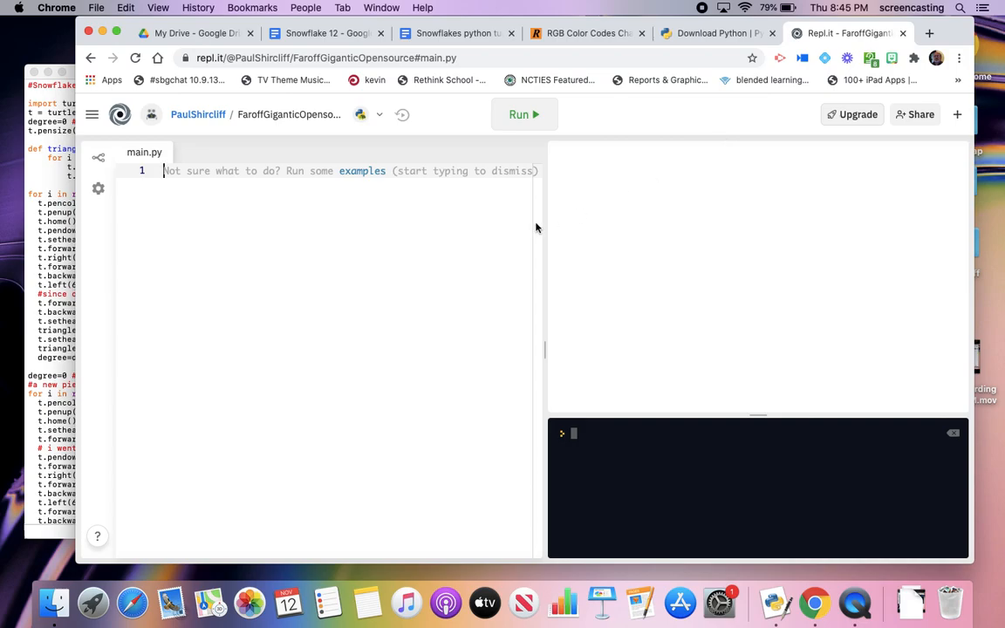
mouse_move(245, 137)
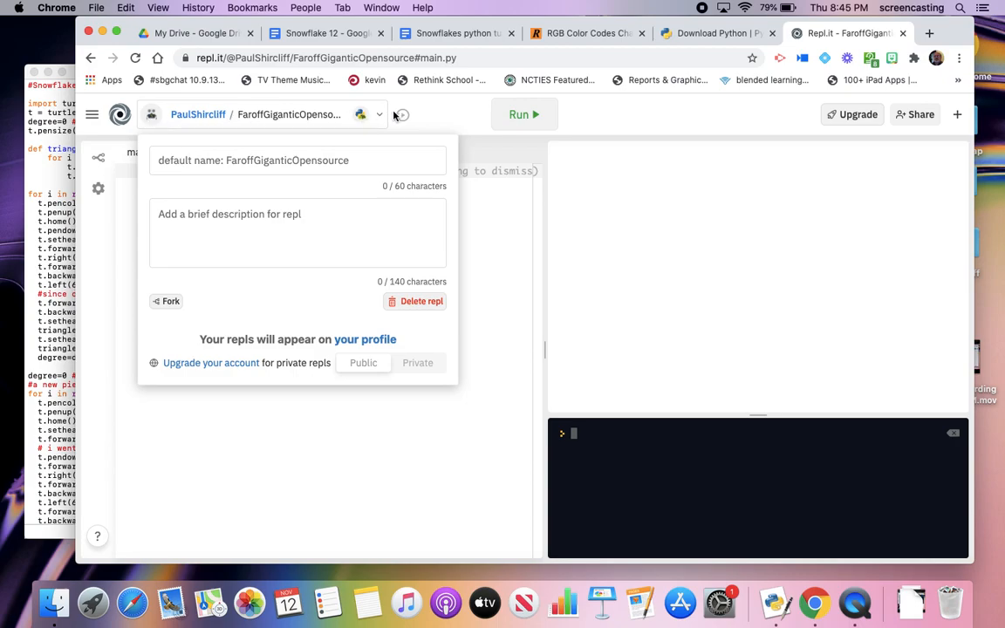
Step: Check the repl's name and description details, then log out of the Repl.it account
click(360, 115)
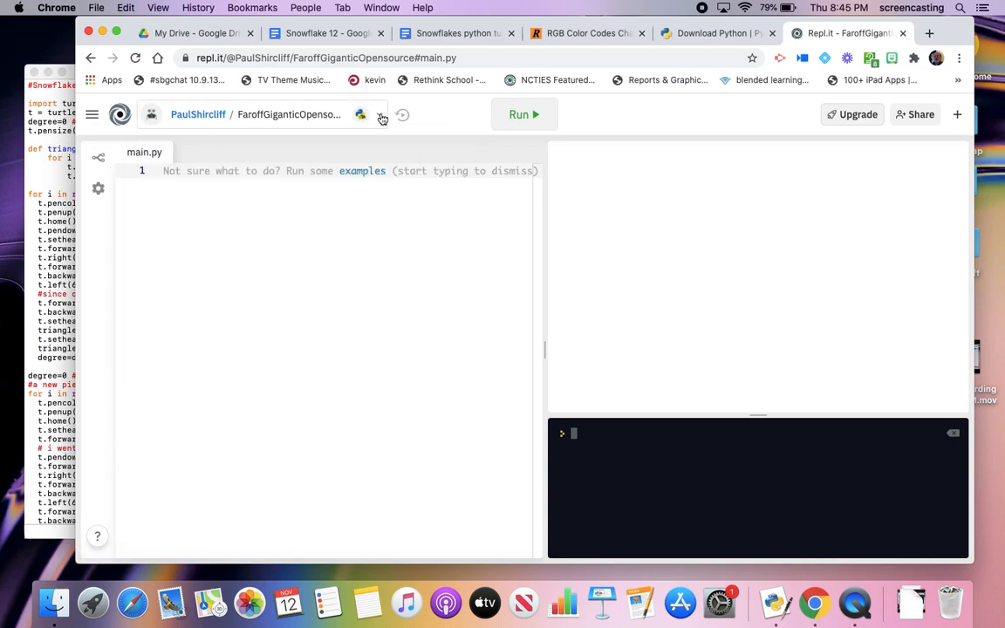
click(378, 115)
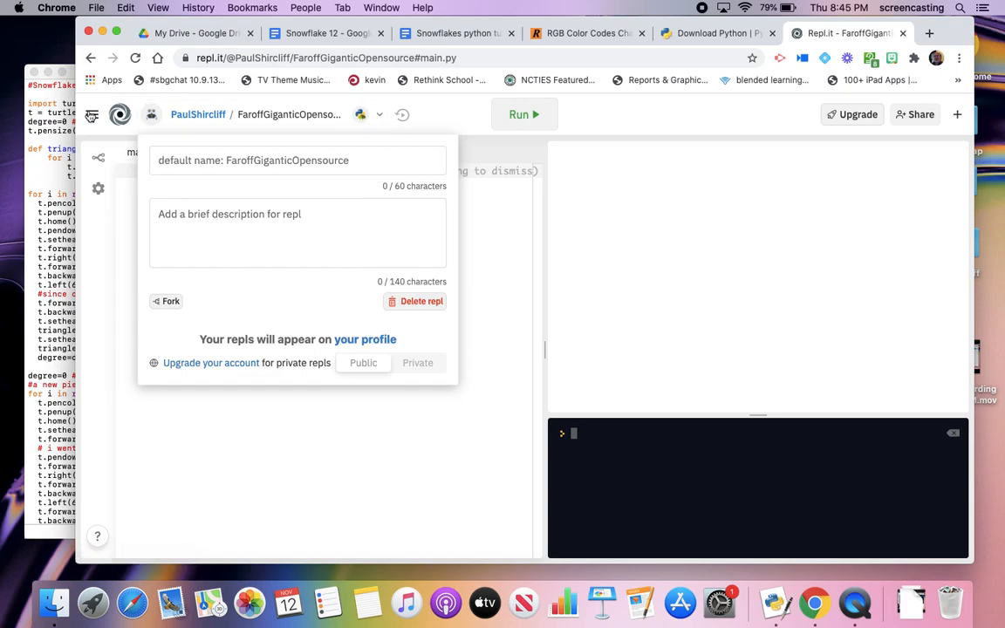
click(91, 115)
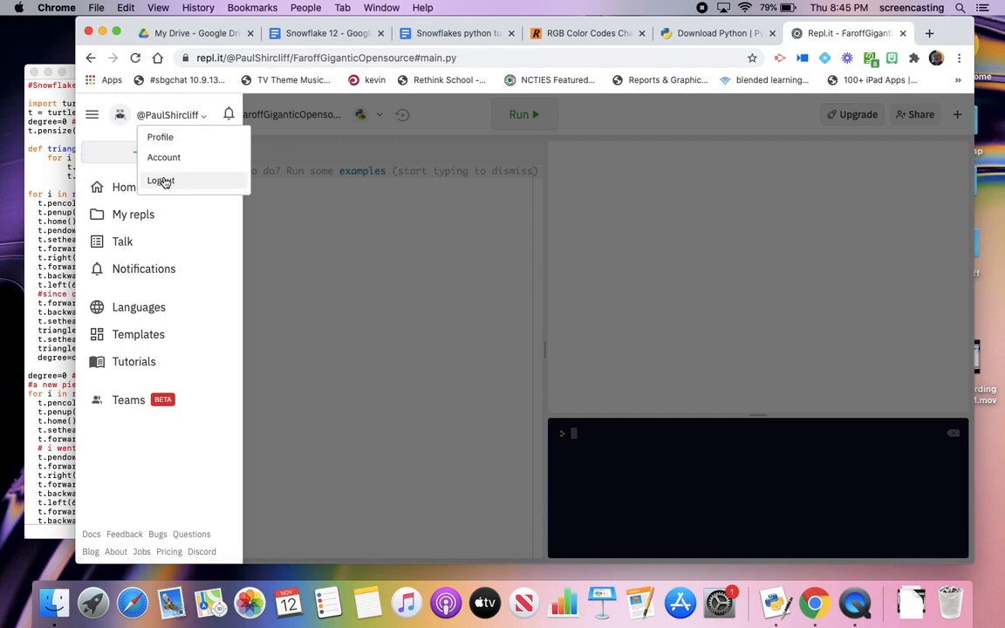
click(160, 180)
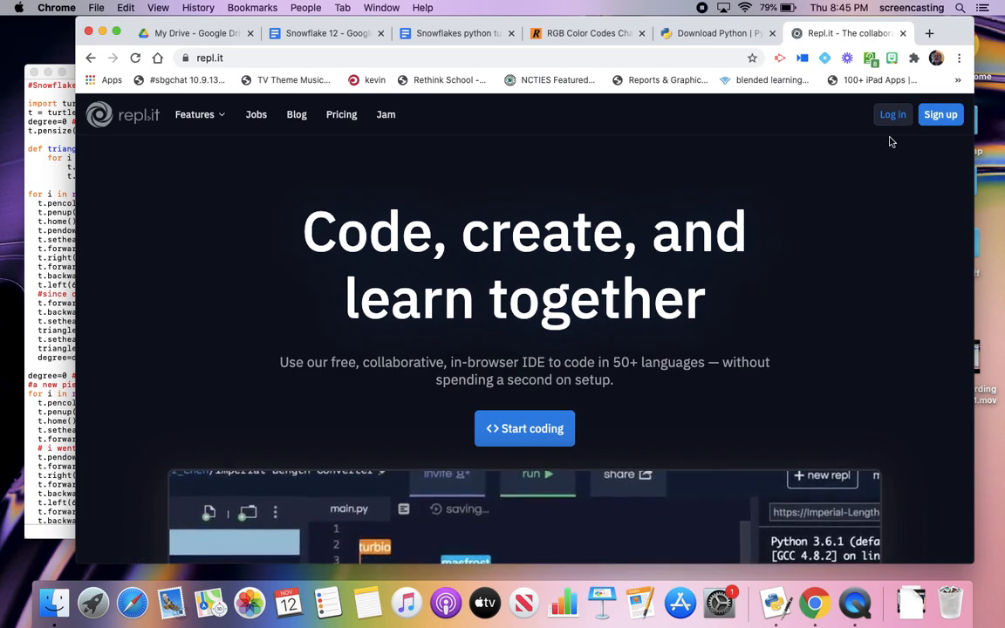
mouse_move(893, 115)
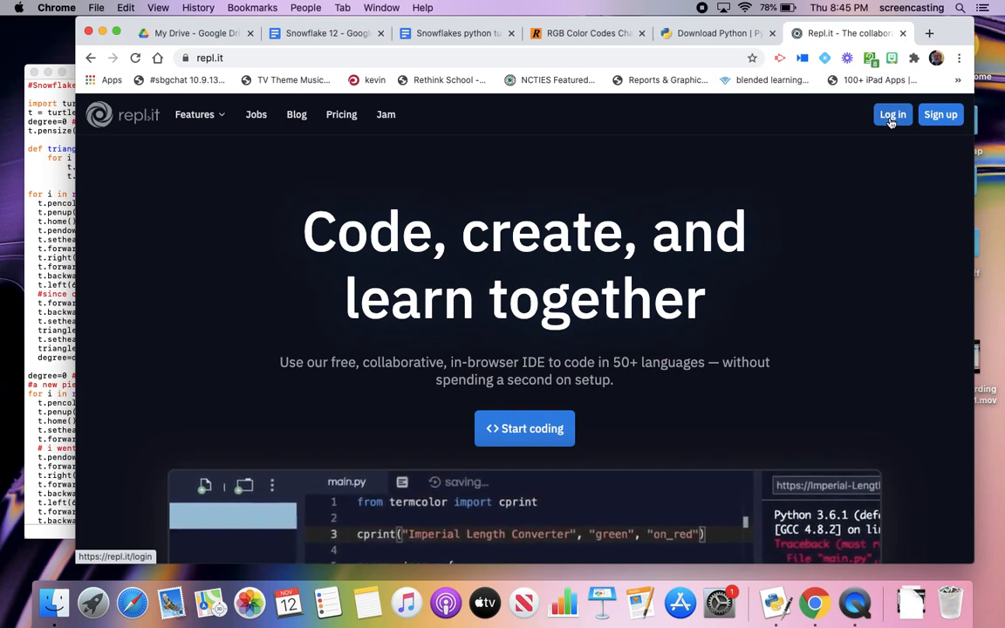
Step: Log back in to Repl.it and create a new Python (with Turtle) repl with an empty main.py
click(893, 115)
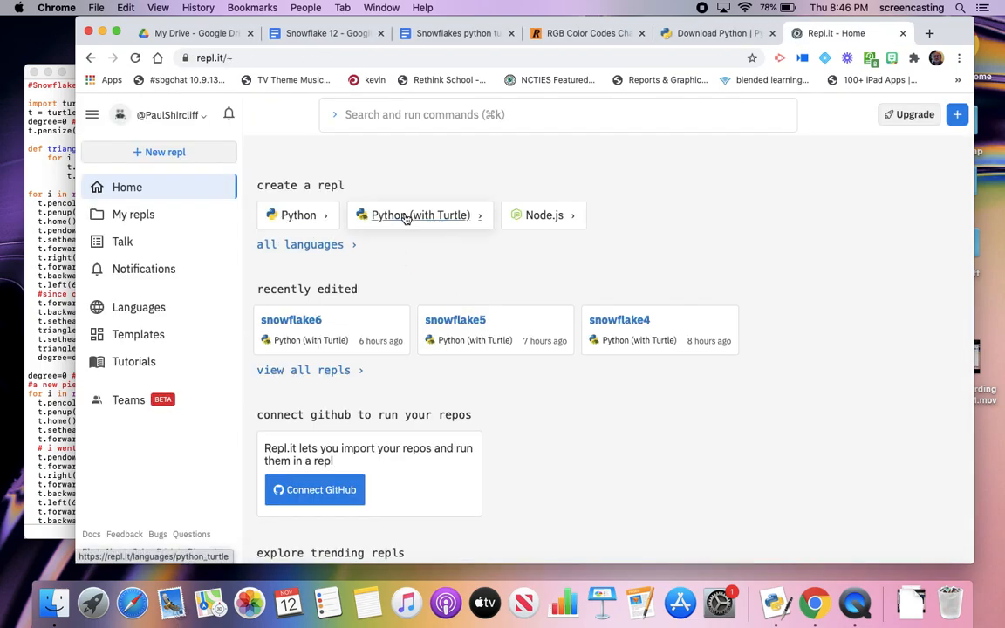
mouse_move(419, 215)
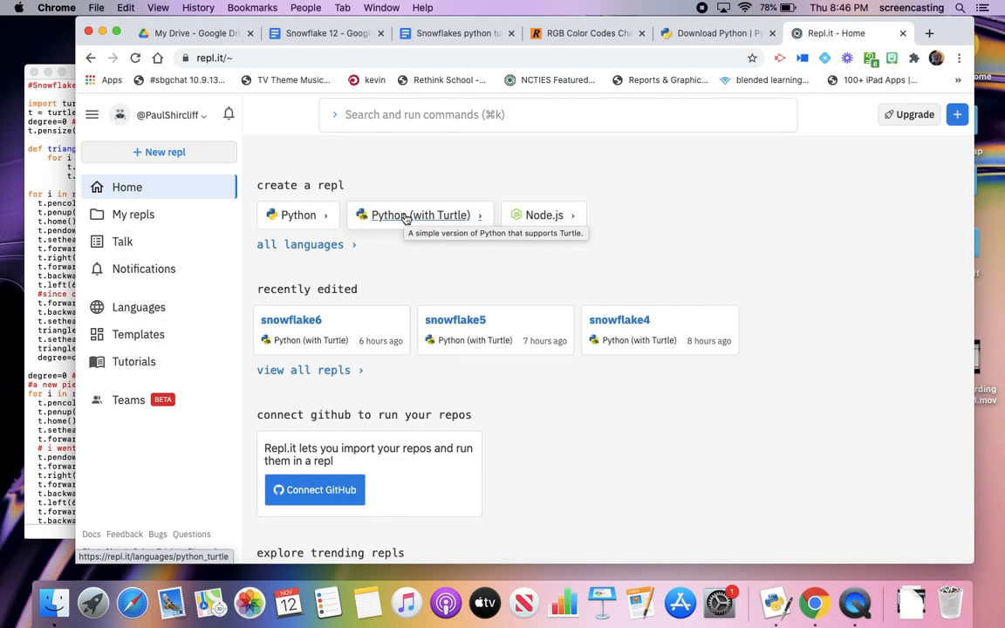
click(419, 214)
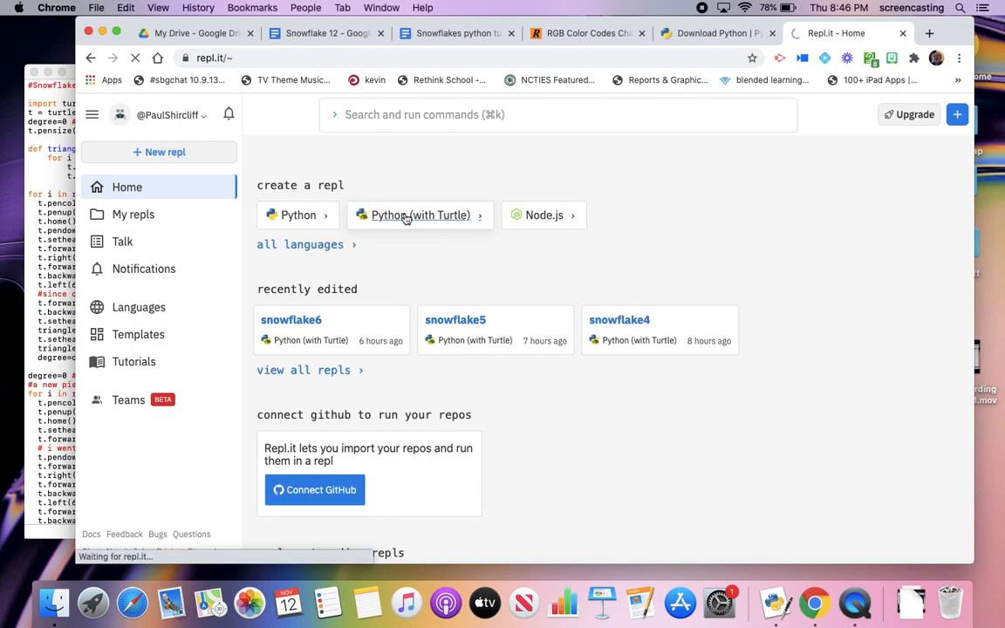
click(418, 215)
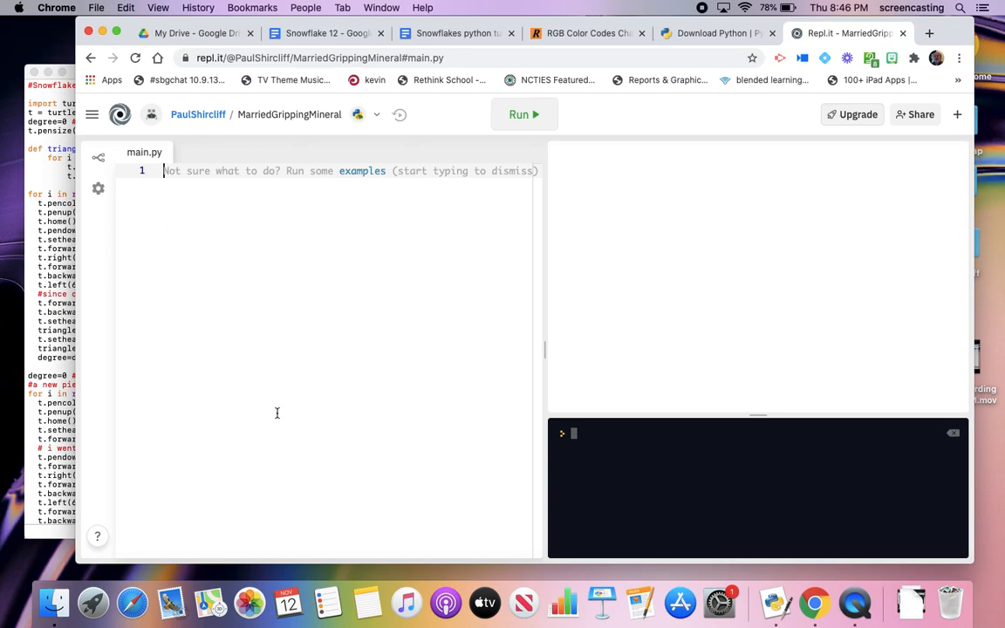
mouse_move(664, 202)
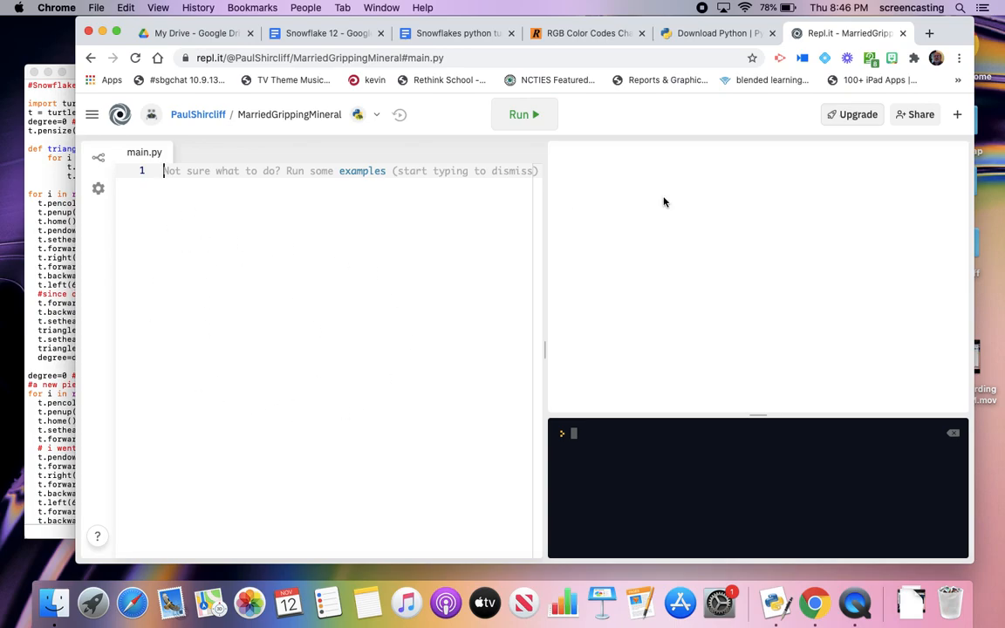
mouse_move(608, 404)
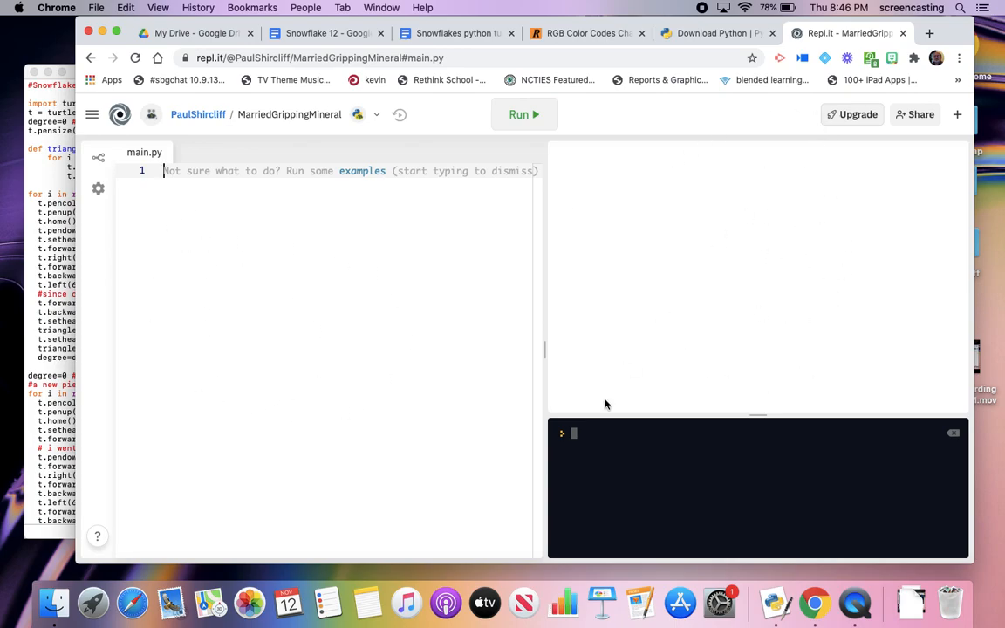
mouse_move(649, 482)
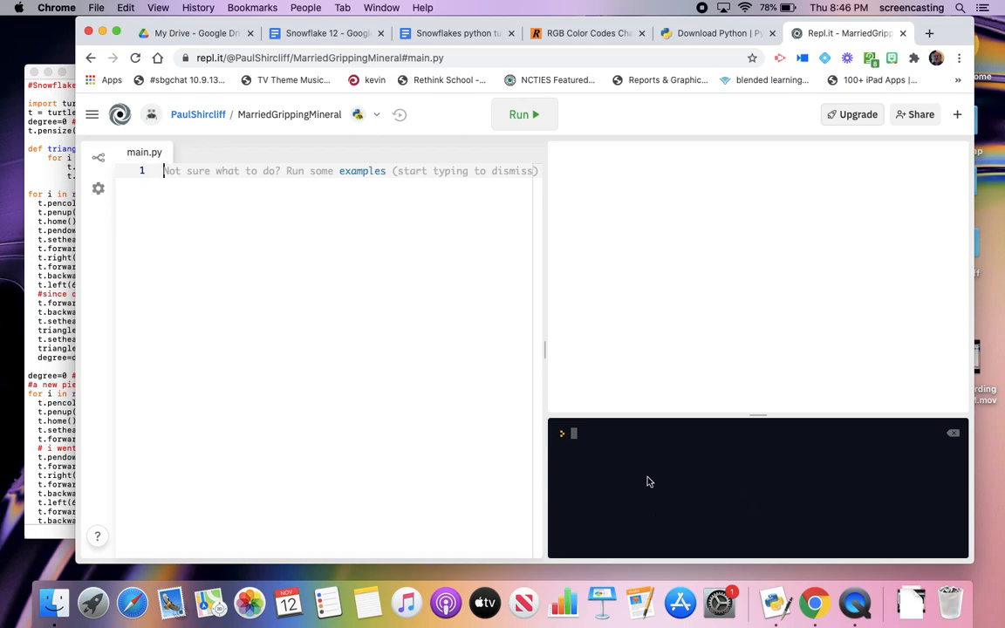
mouse_move(642, 331)
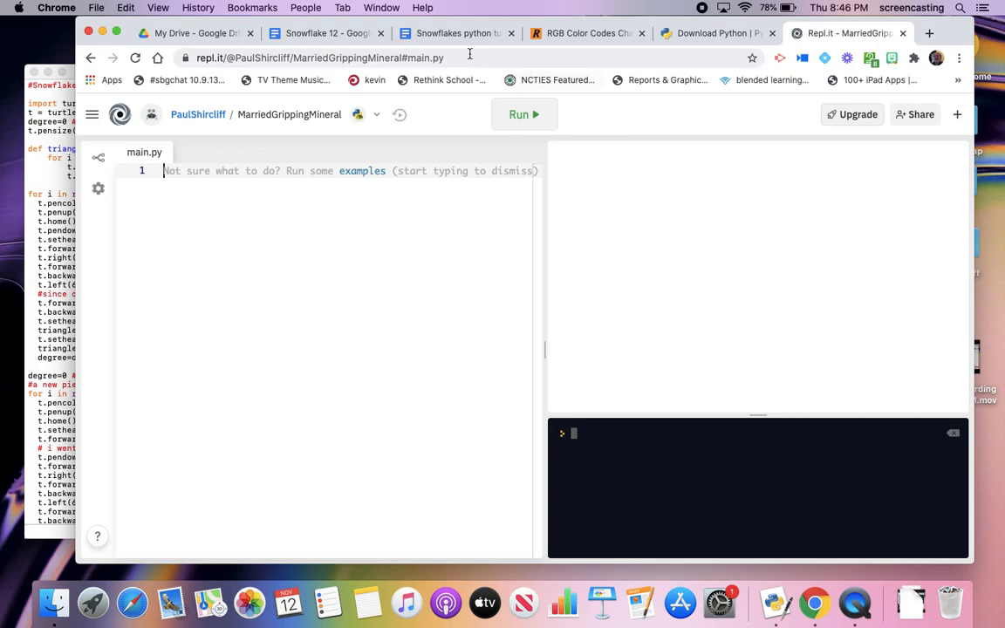
mouse_move(450, 33)
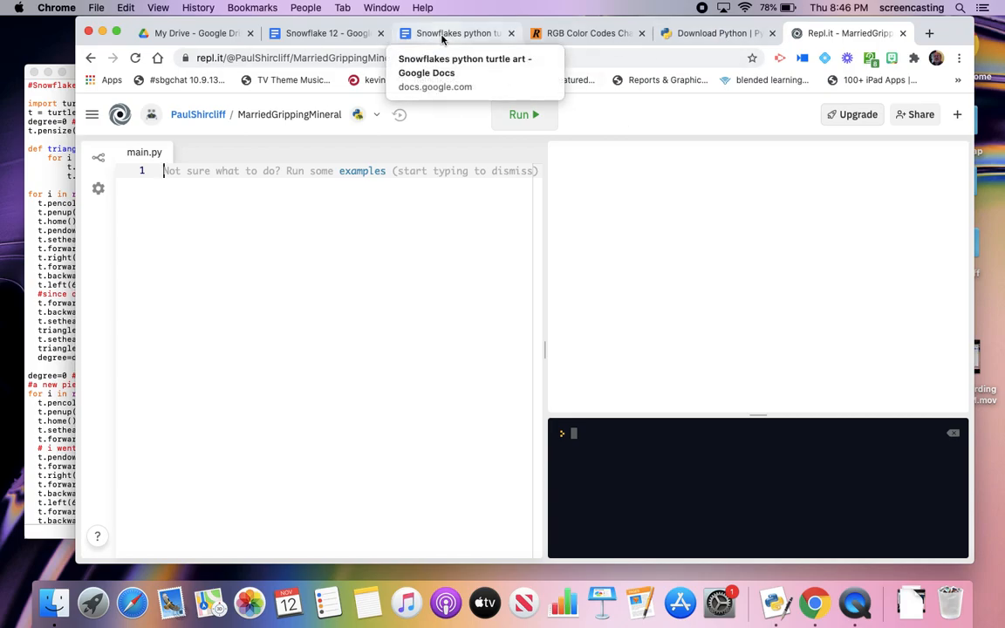
click(454, 33)
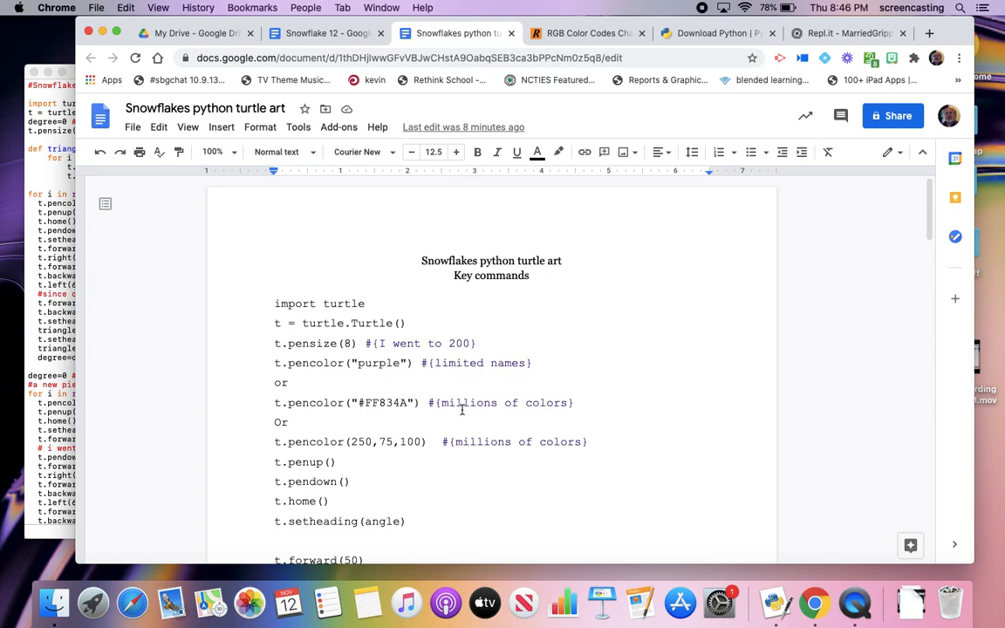
scroll(down, 3)
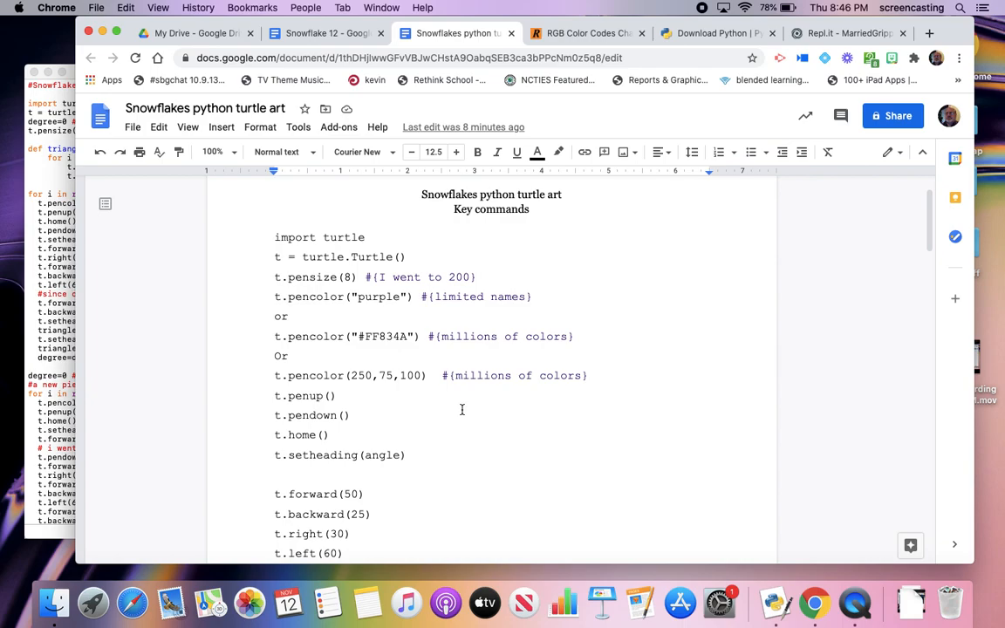
mouse_move(468, 361)
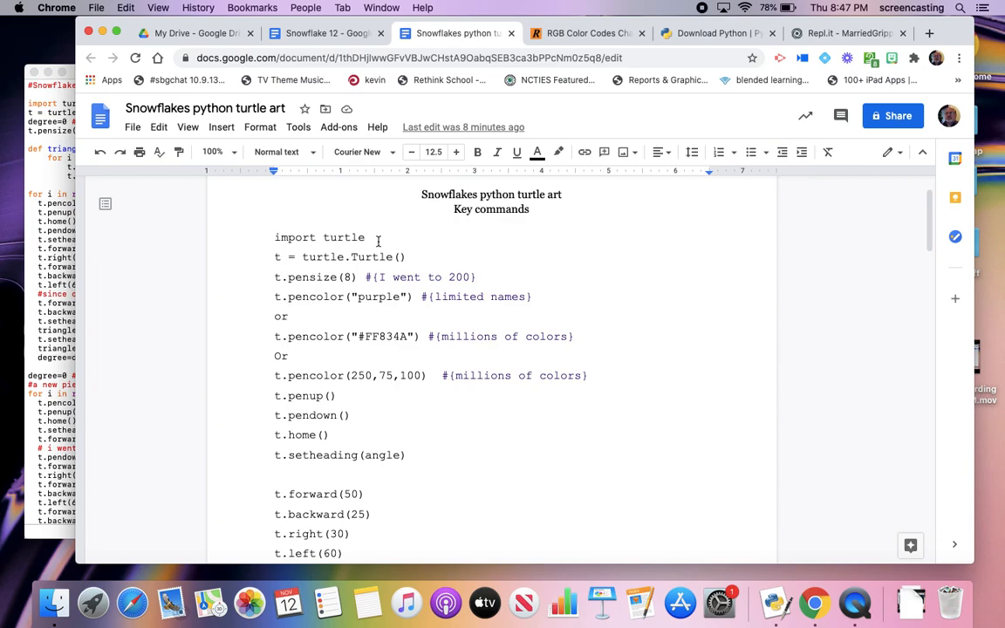
double_click(319, 237)
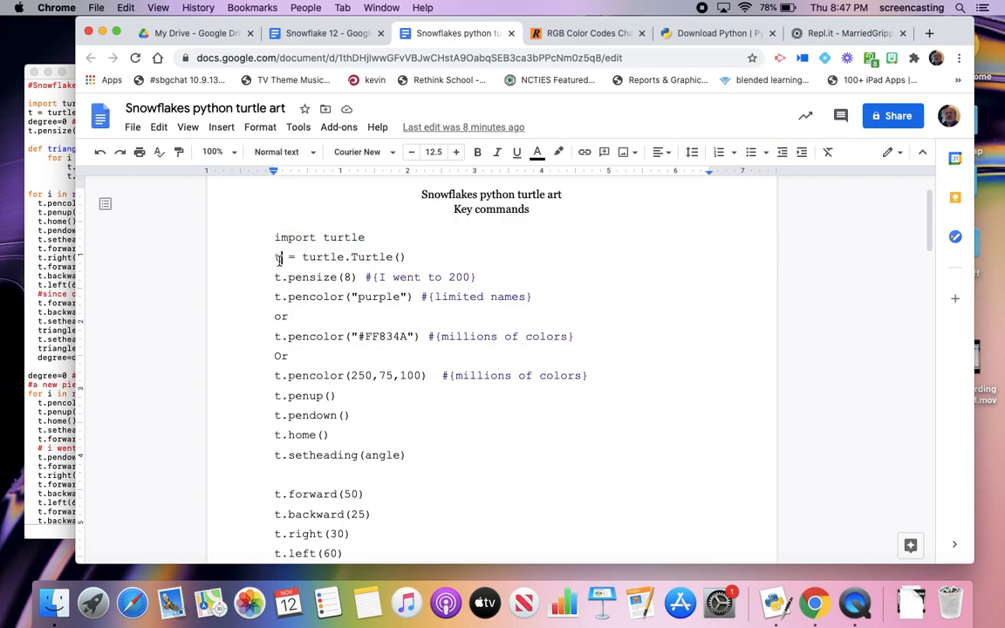
drag(276, 256, 405, 256)
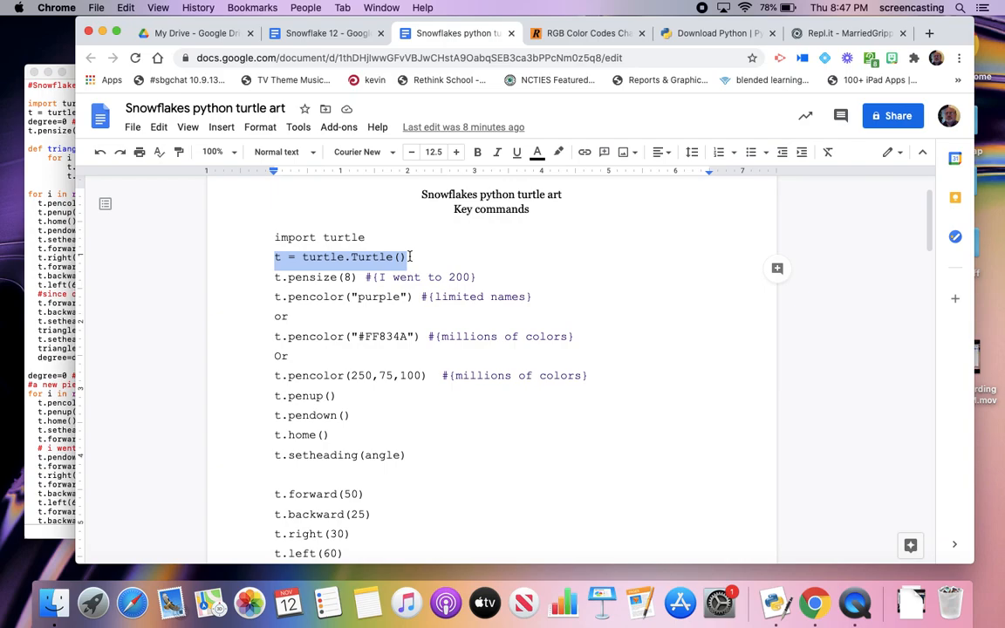
click(409, 256)
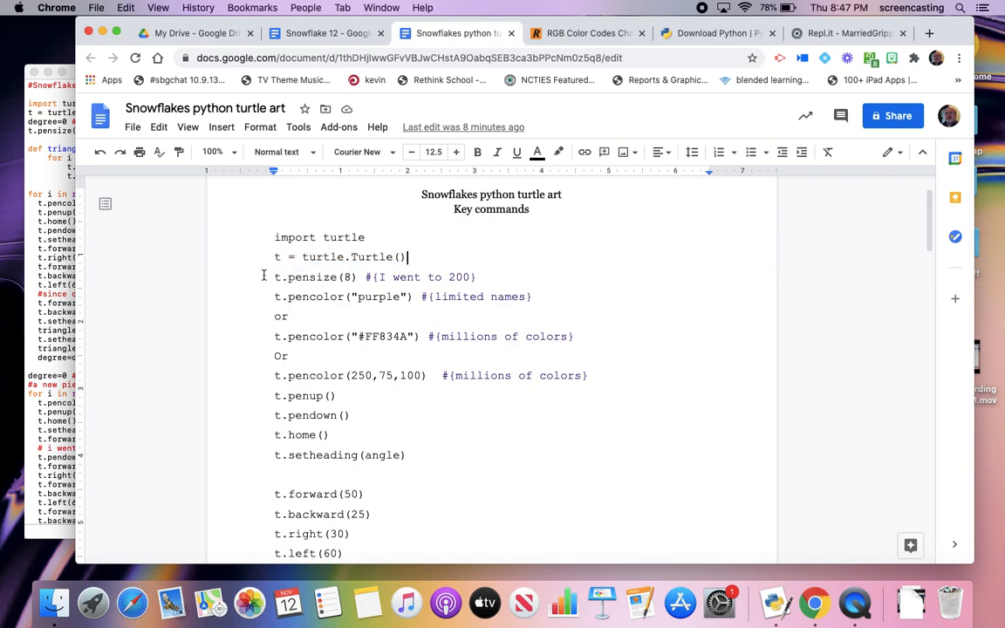
drag(276, 276, 419, 275)
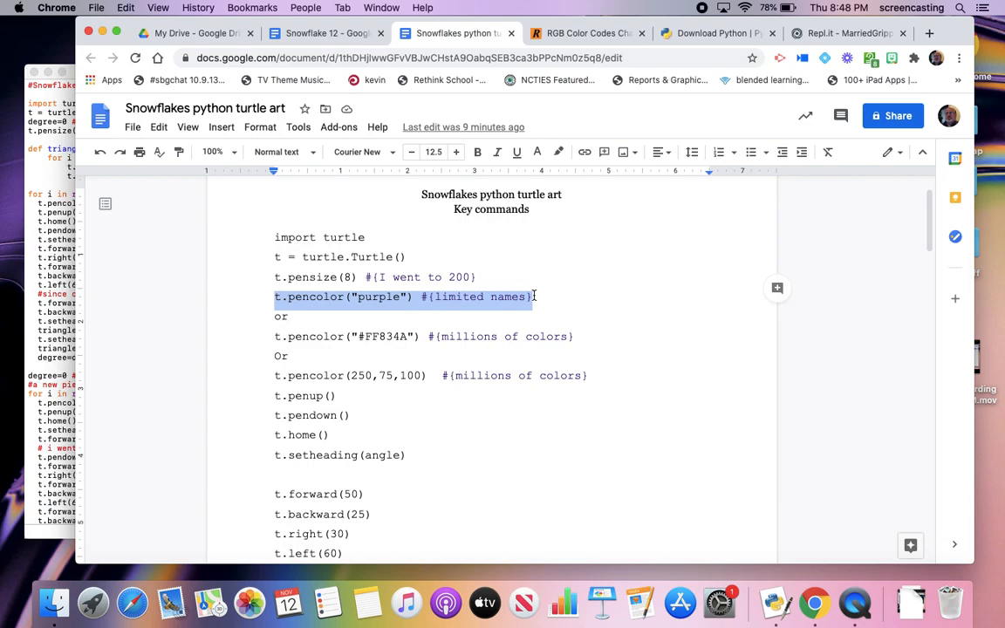
mouse_move(412, 314)
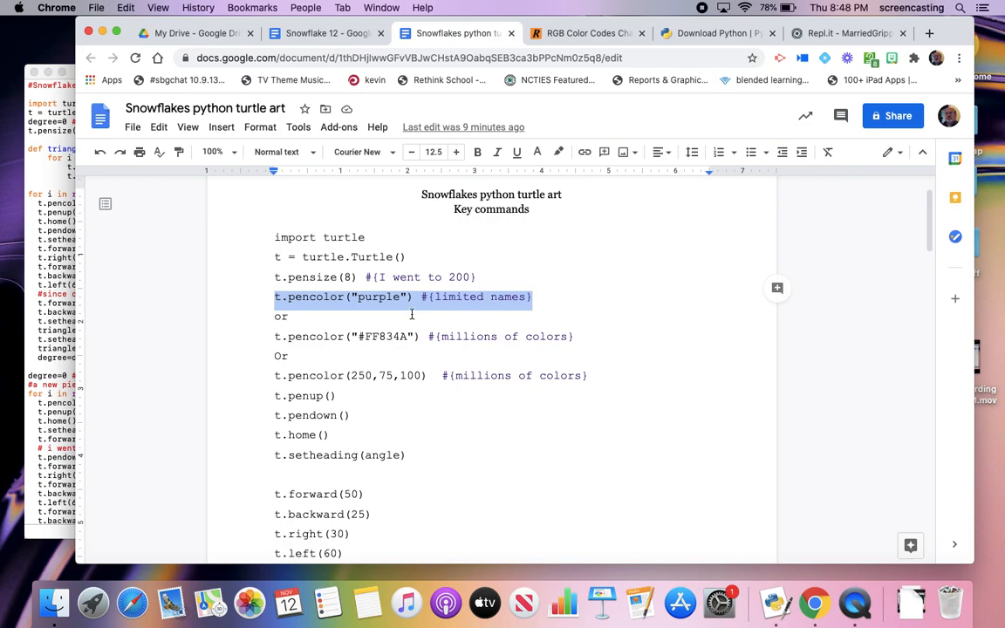
mouse_move(471, 315)
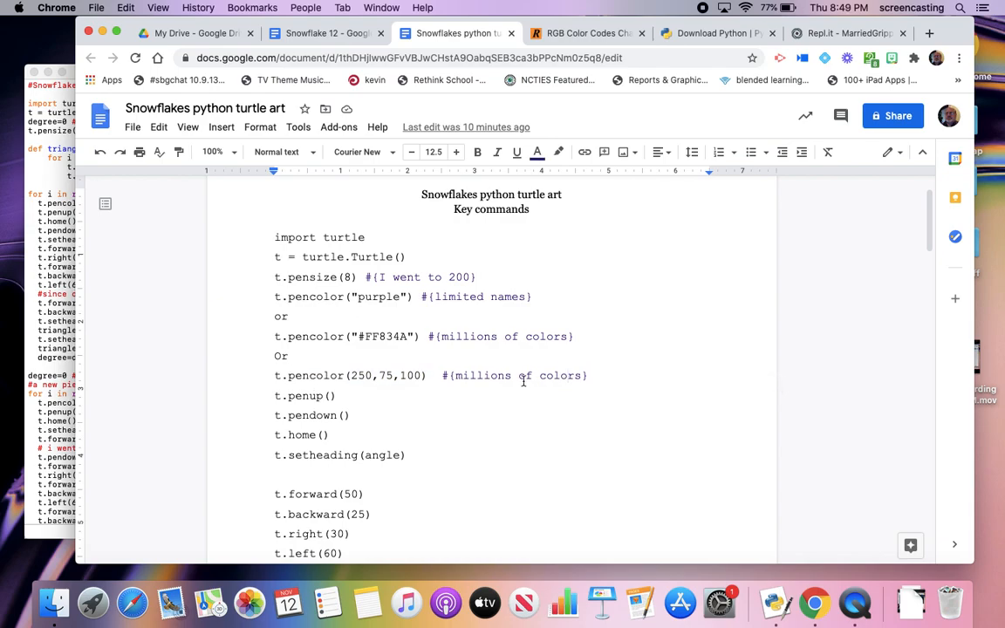
Step: Scroll the cheat sheet down to the Functions and Circles sections
scroll(down, 3)
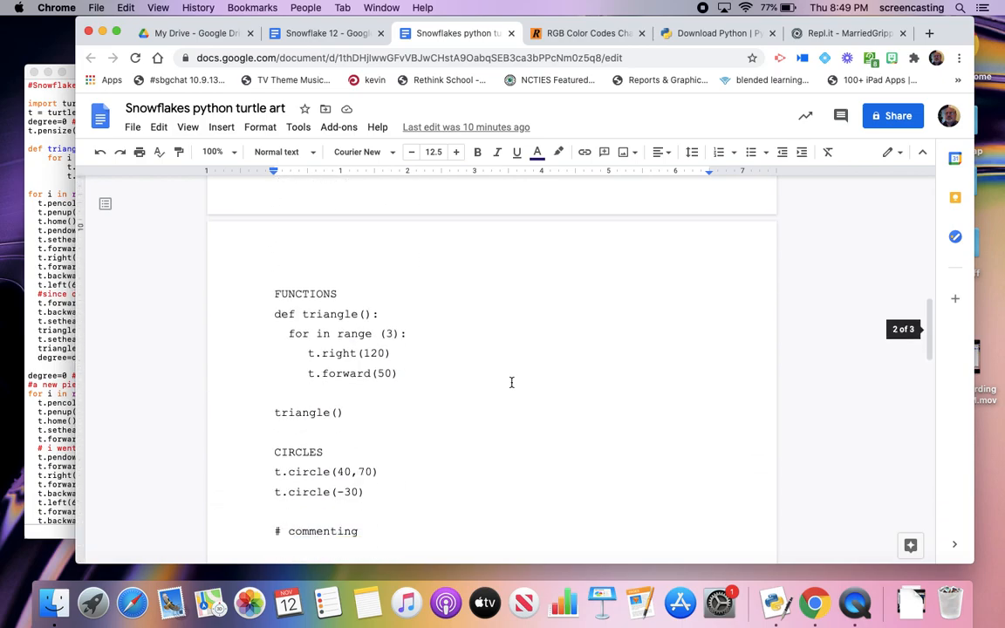
scroll(down, 3)
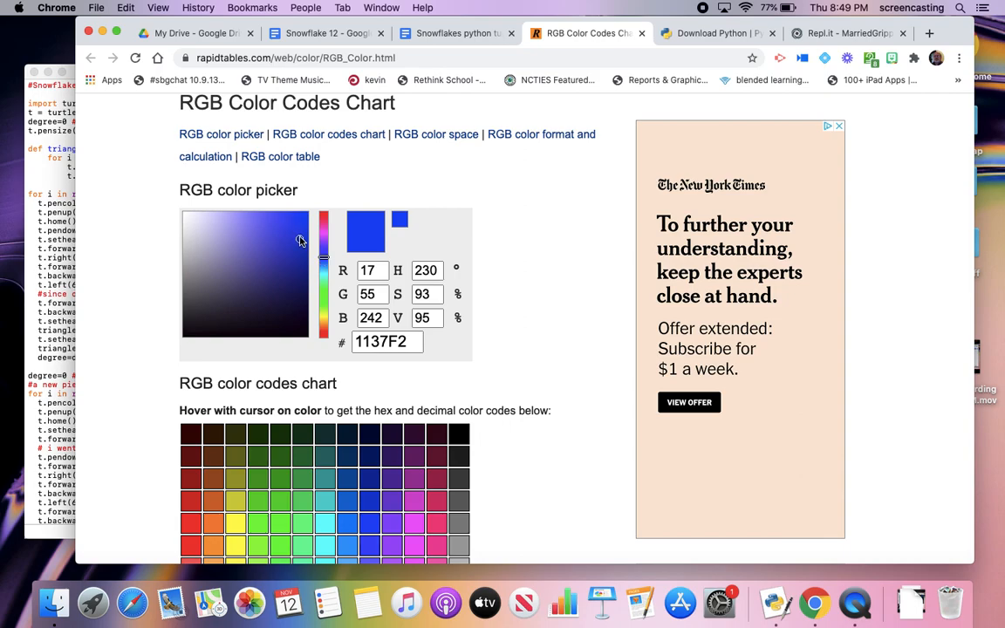
Step: Pick deep blue 0F2ECD in the colour picker and review chart swatches such as 6666FF (102, 102, 255)
click(300, 237)
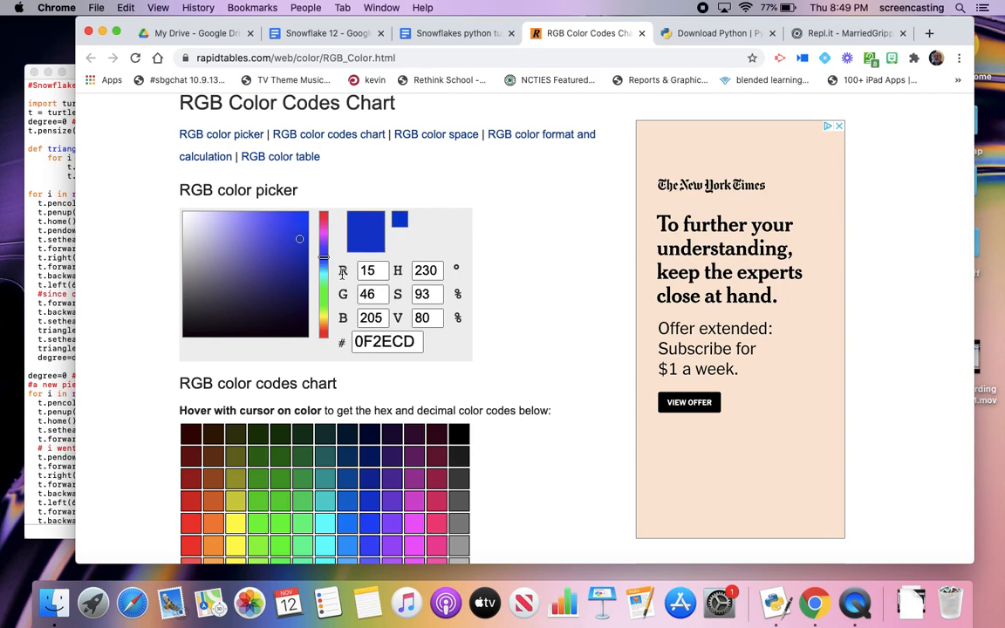
mouse_move(454, 394)
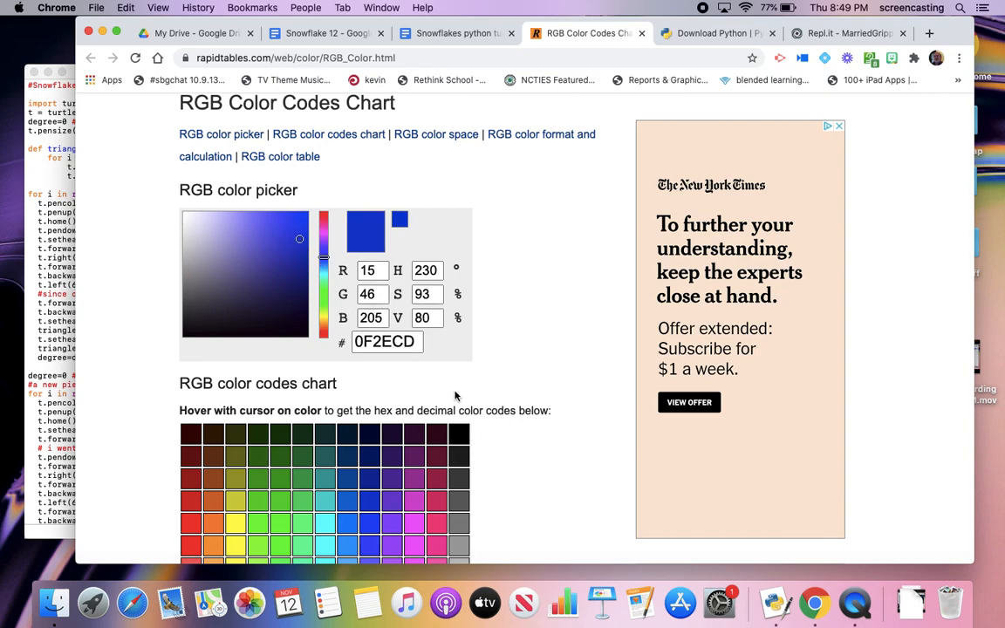
scroll(down, 3)
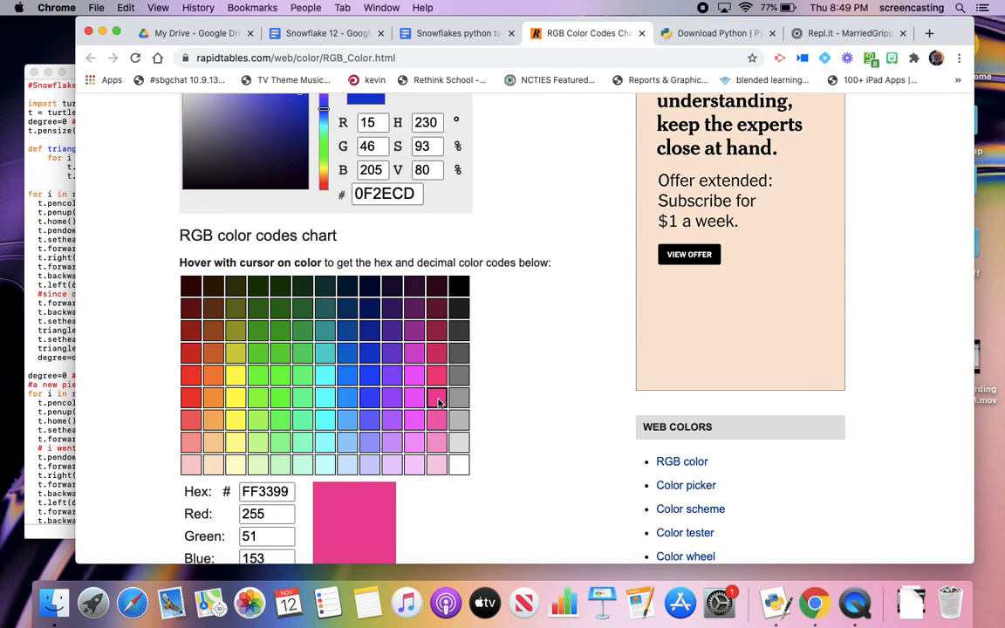
scroll(down, 3)
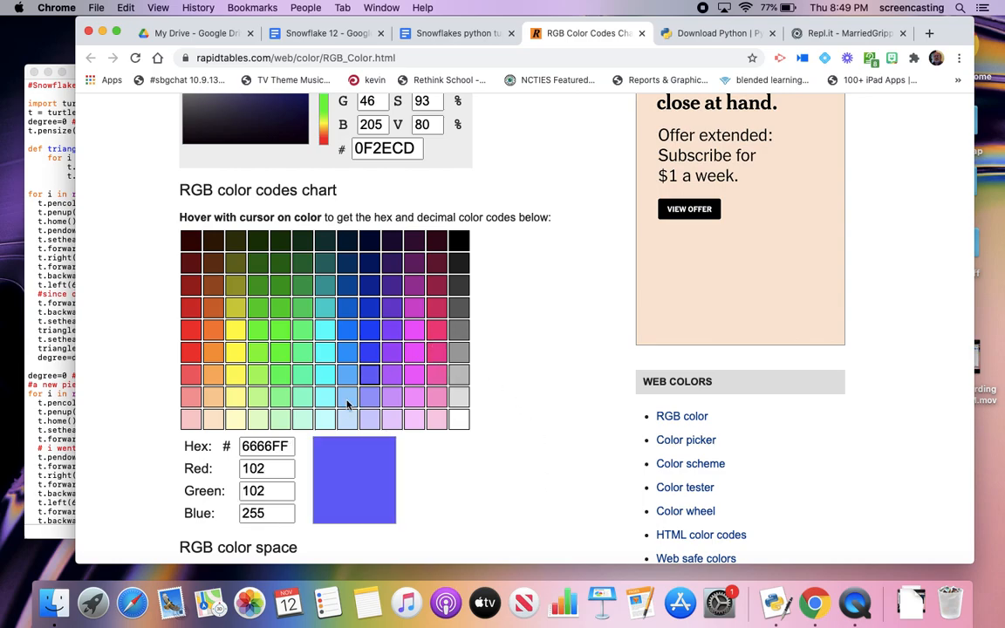
mouse_move(436, 353)
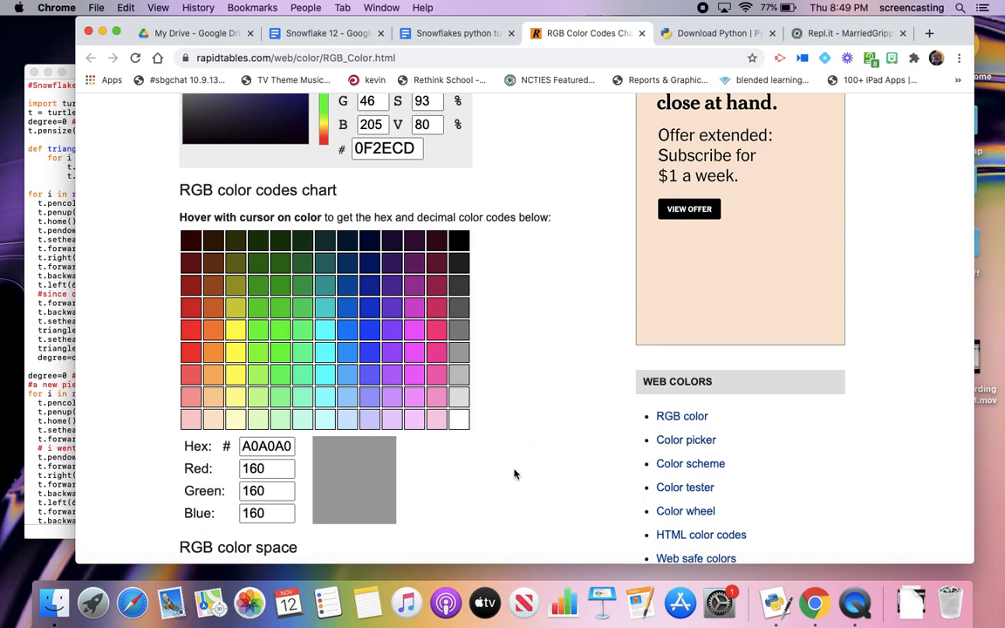
mouse_move(447, 494)
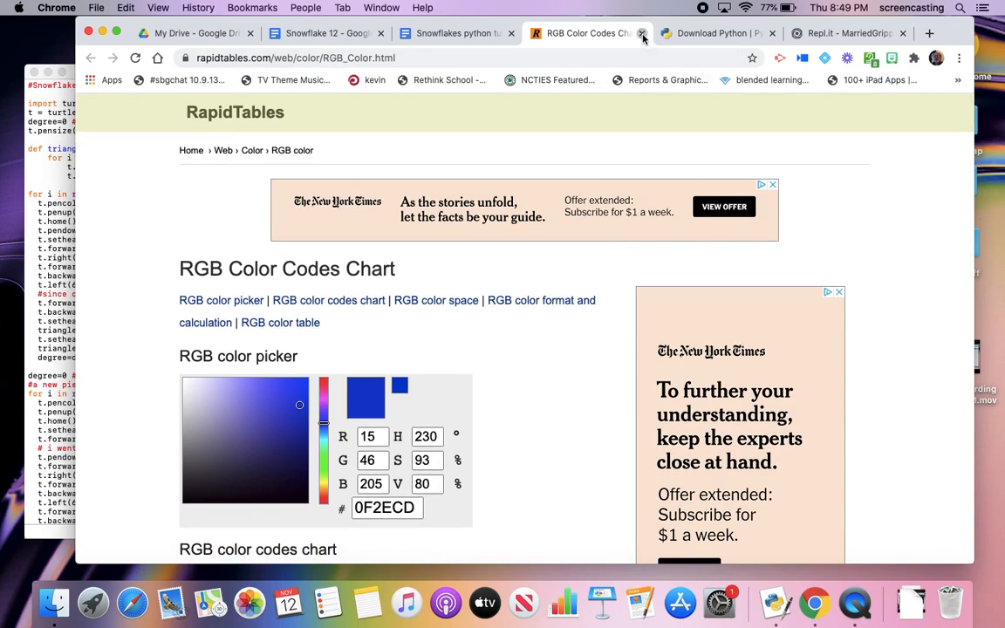
Step: Close the RGB chart page and highlight the t.penup() and t.pendown() lines in the cheat sheet
click(642, 33)
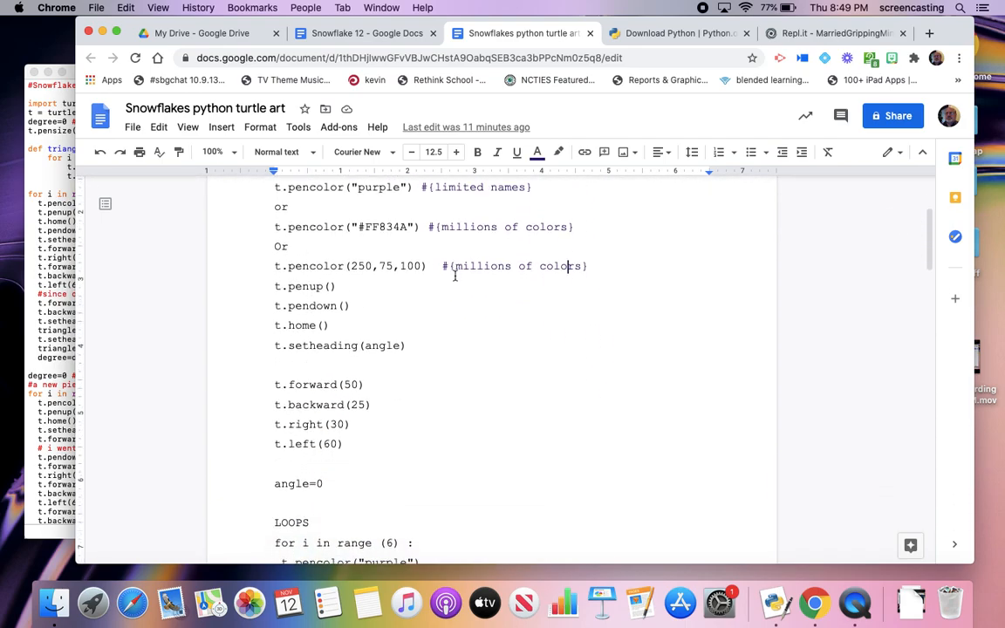
double_click(304, 286)
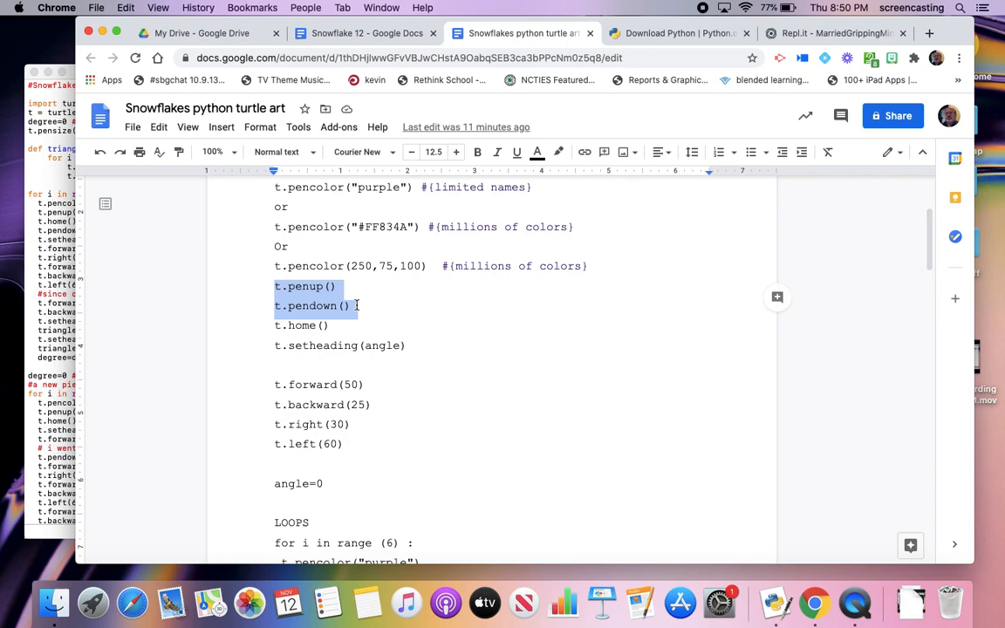
click(276, 326)
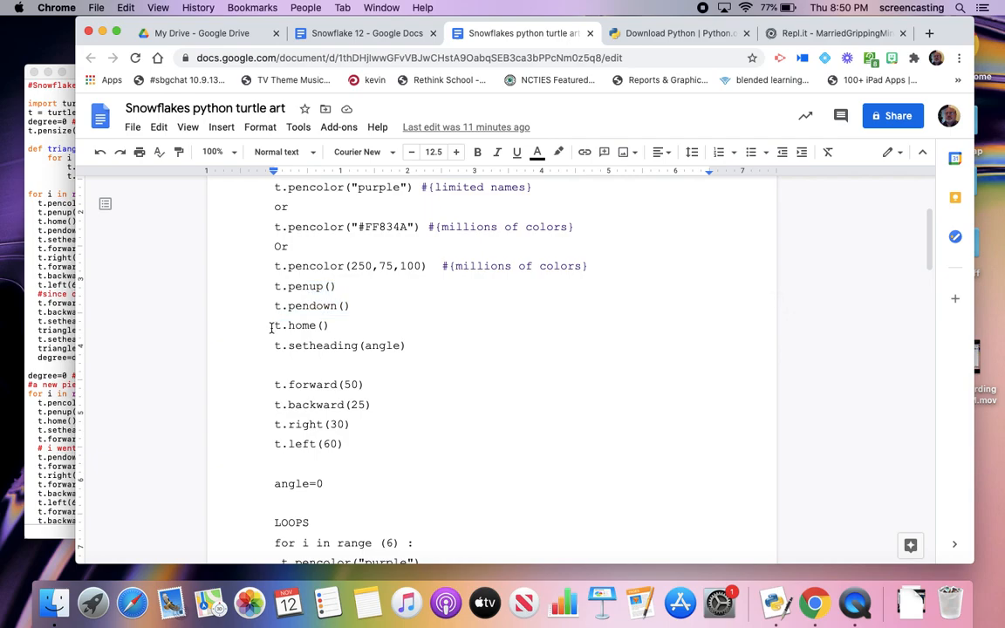
Step: Highlight the t.home() command, then continue down to the setheading line
double_click(300, 327)
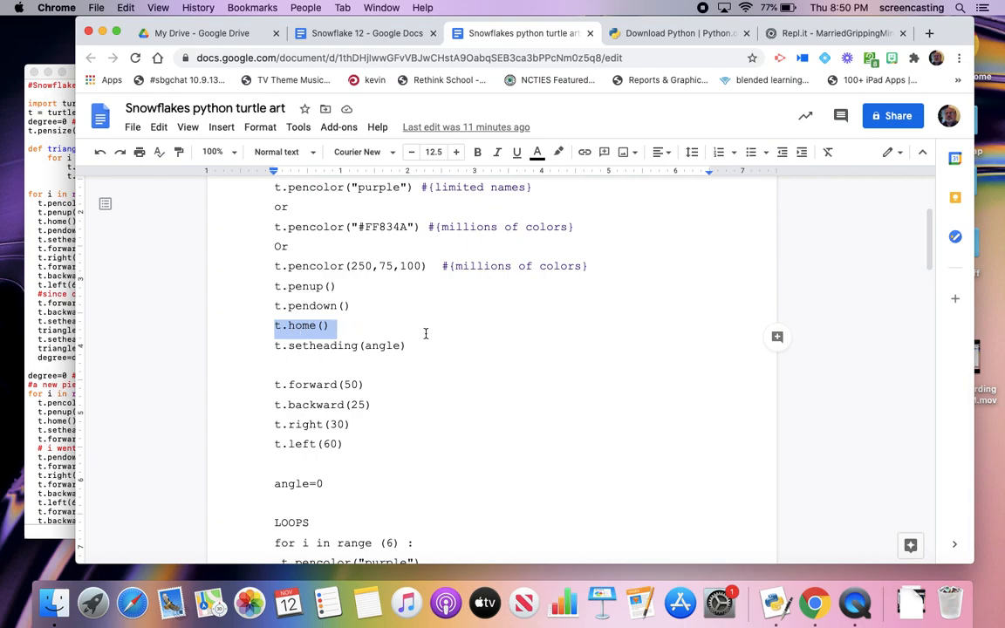
click(276, 345)
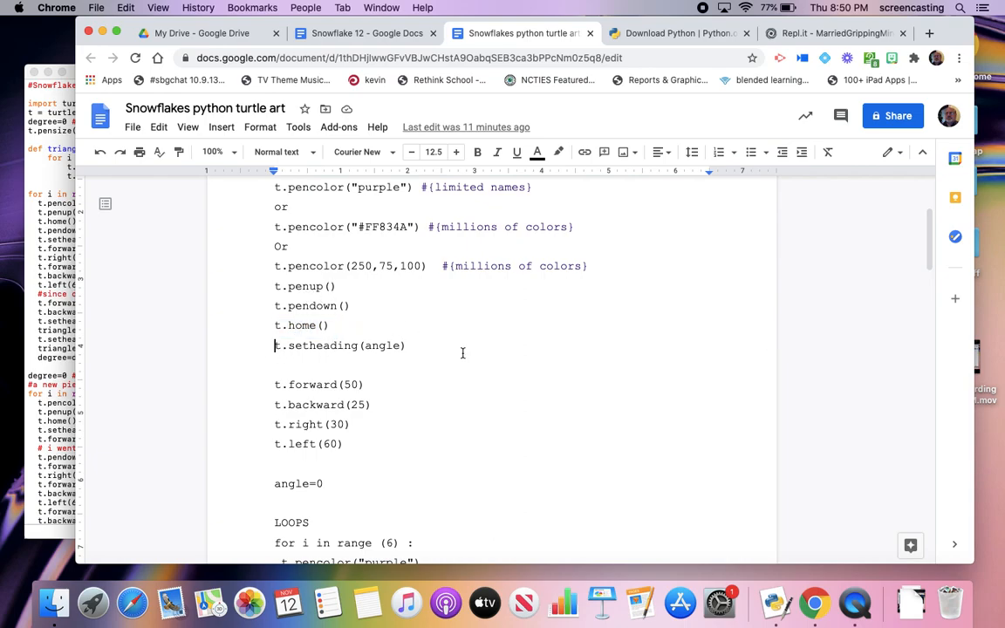
scroll(down, 3)
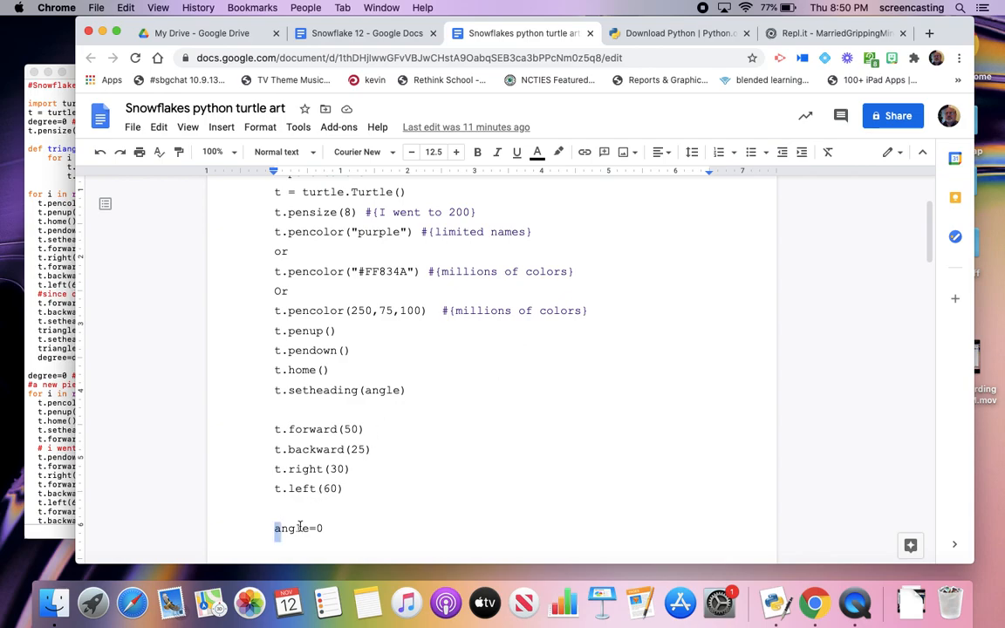
scroll(down, 3)
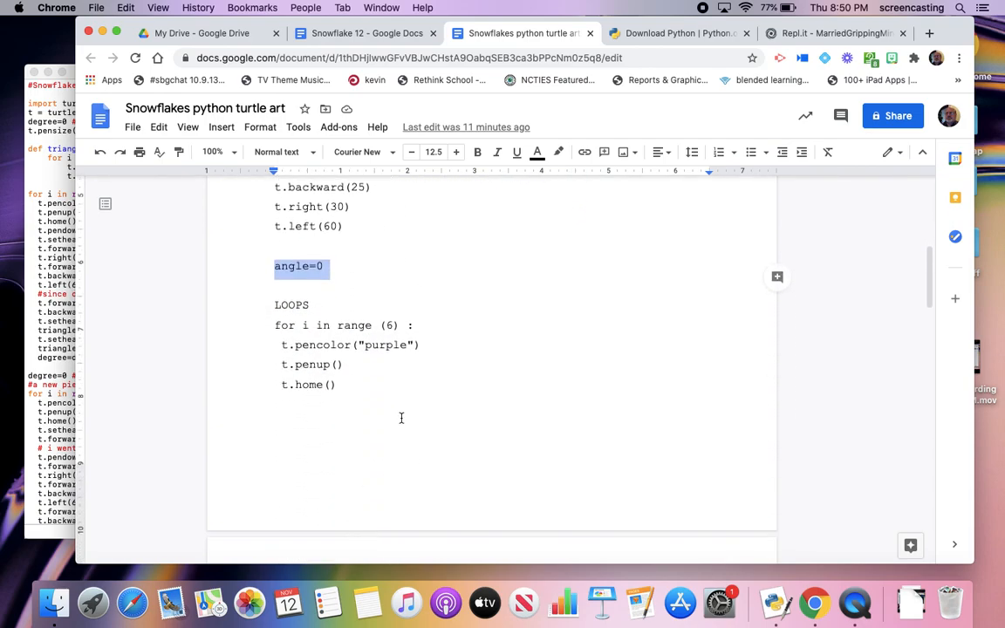
mouse_move(428, 361)
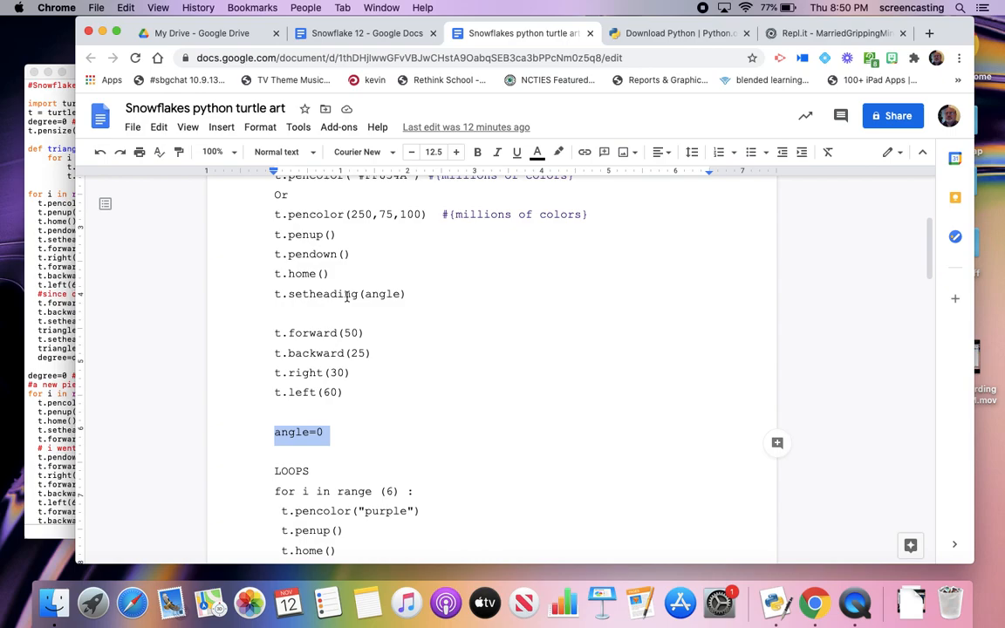
mouse_move(419, 326)
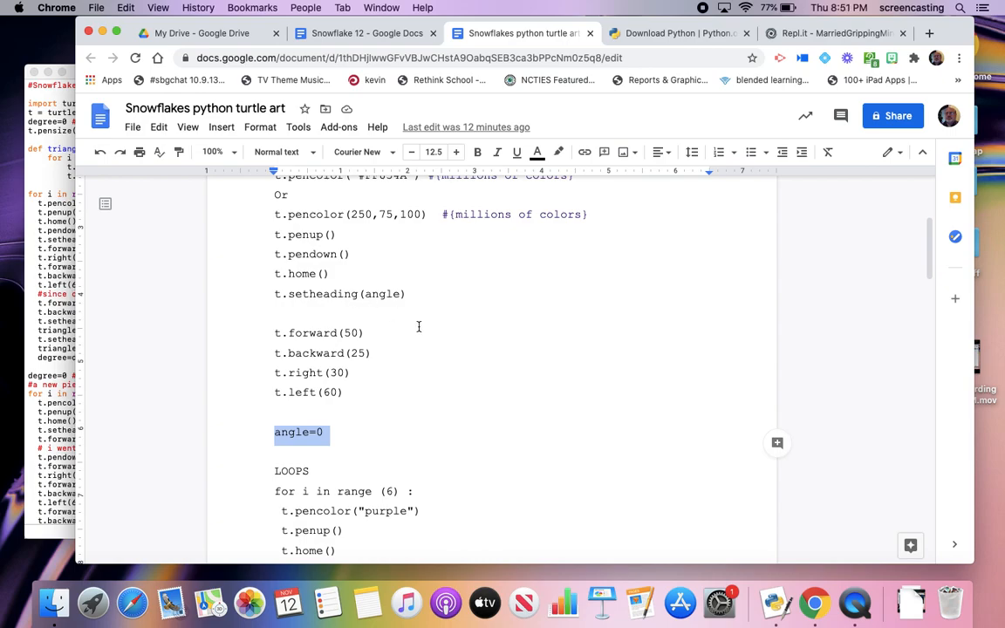
click(366, 332)
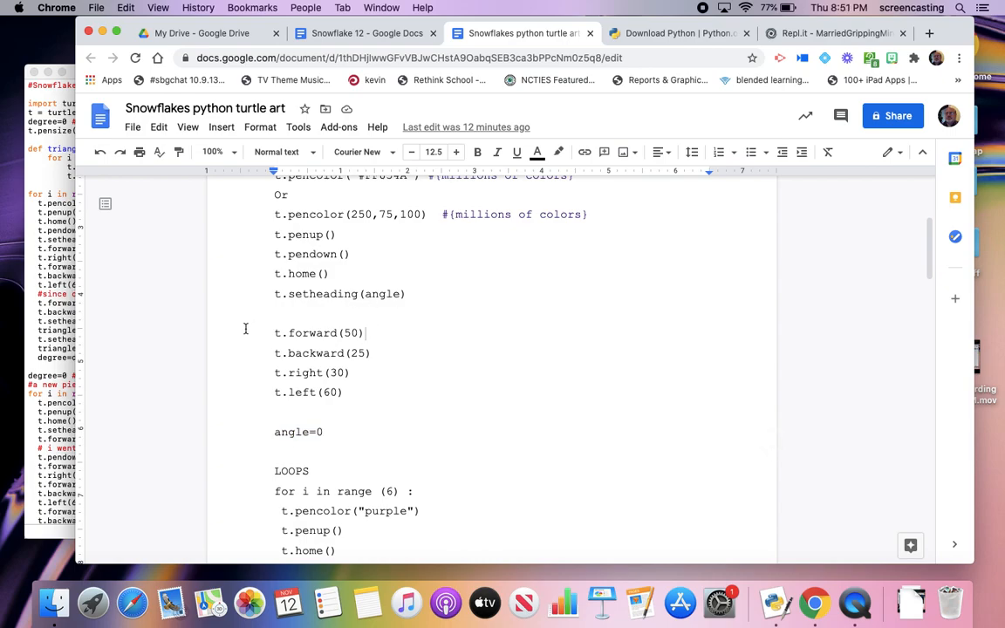
drag(274, 332, 342, 391)
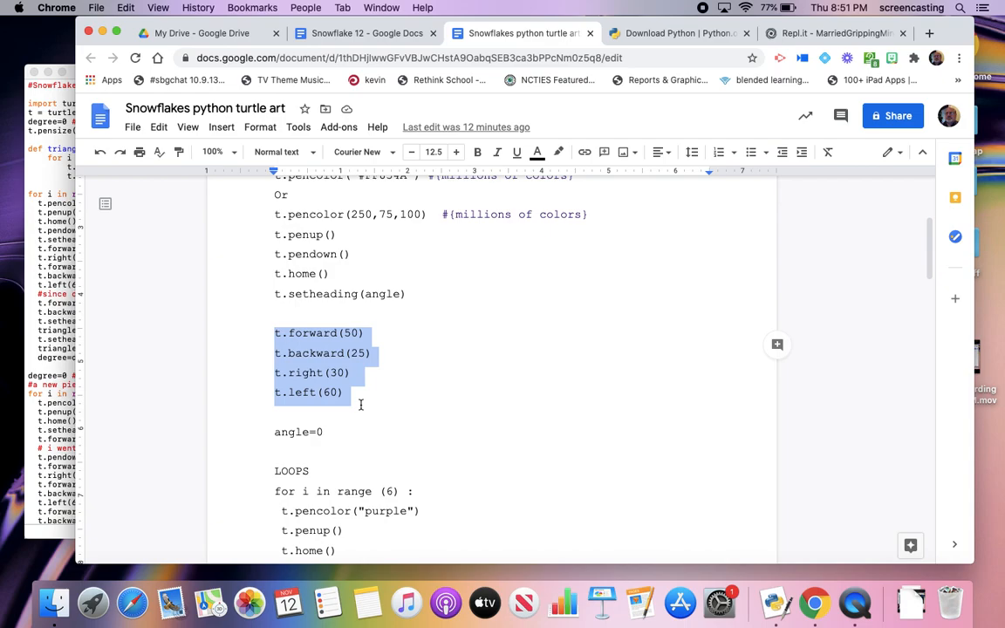
mouse_move(404, 409)
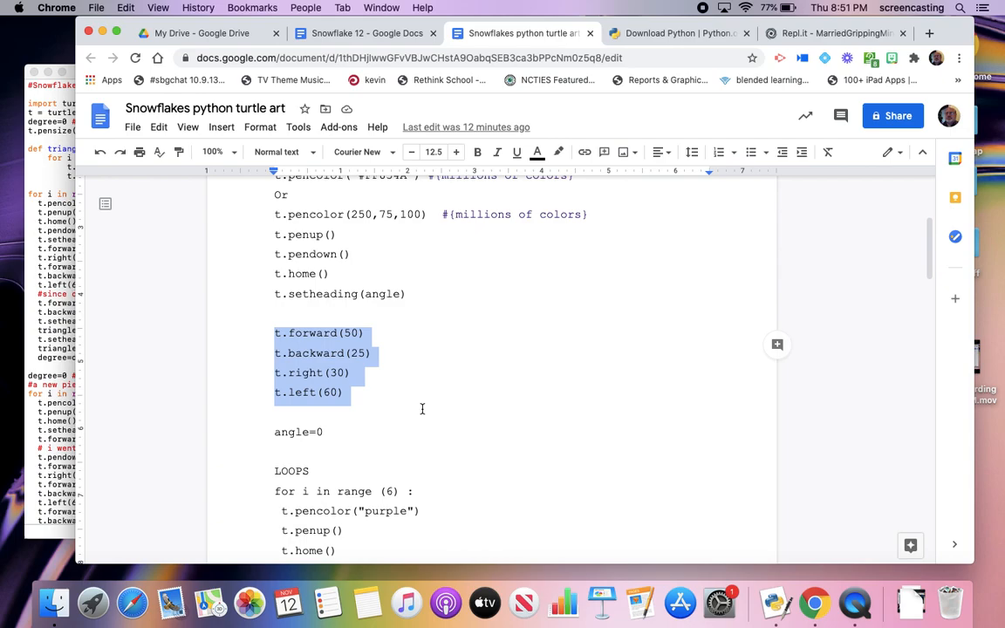
scroll(down, 3)
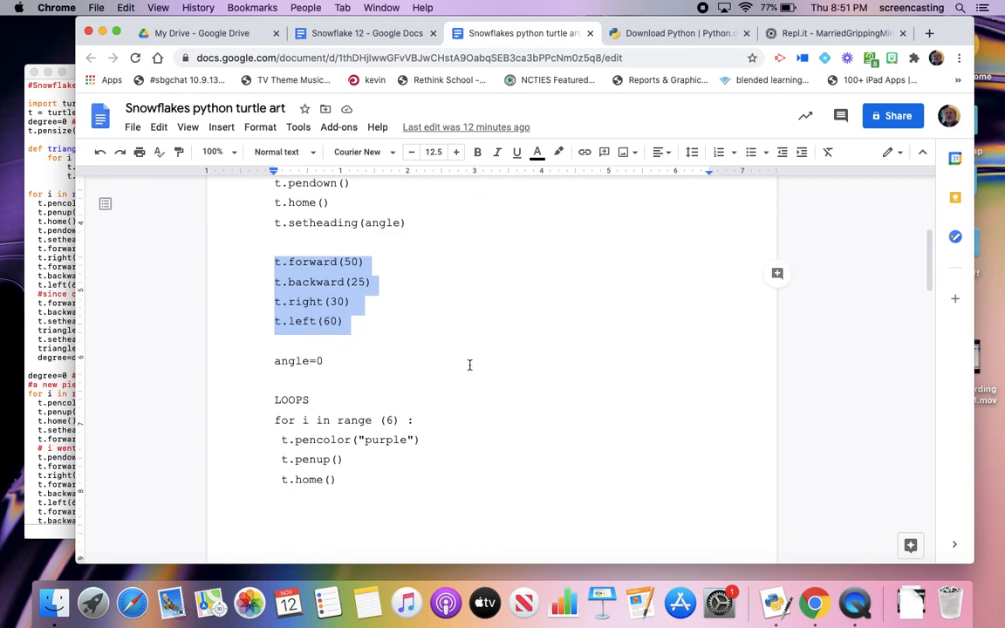
scroll(down, 3)
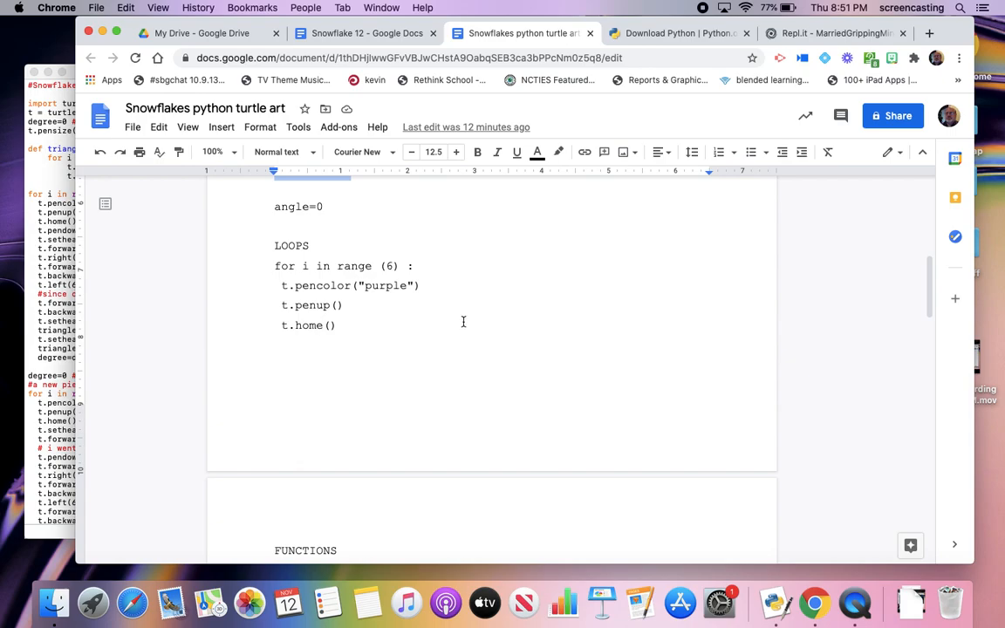
Step: Edit the LOOPS example to read t.forward(10) and t.right(20) in place of penup and home
click(311, 244)
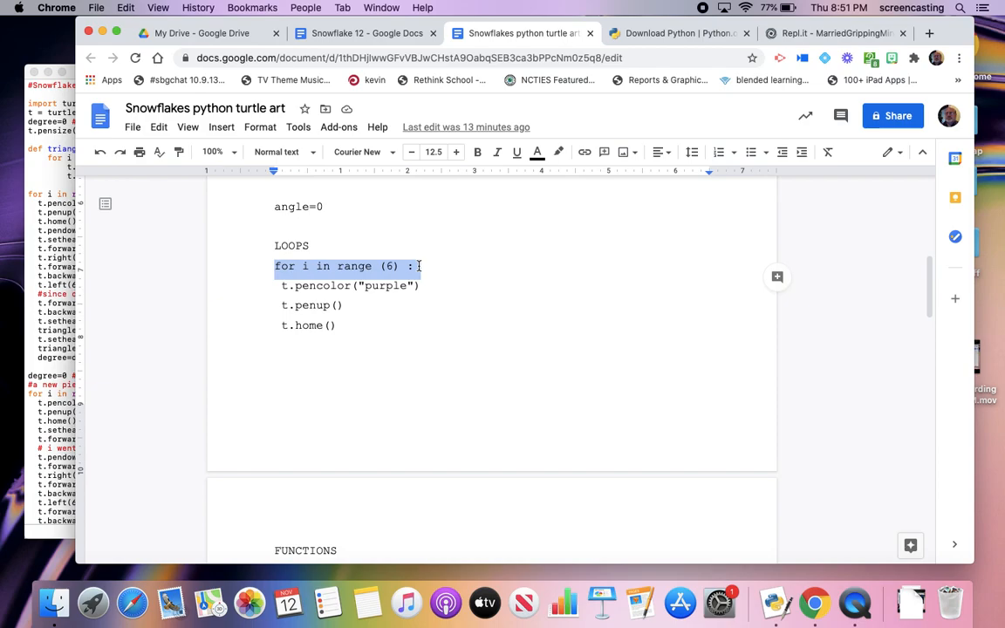
mouse_move(370, 306)
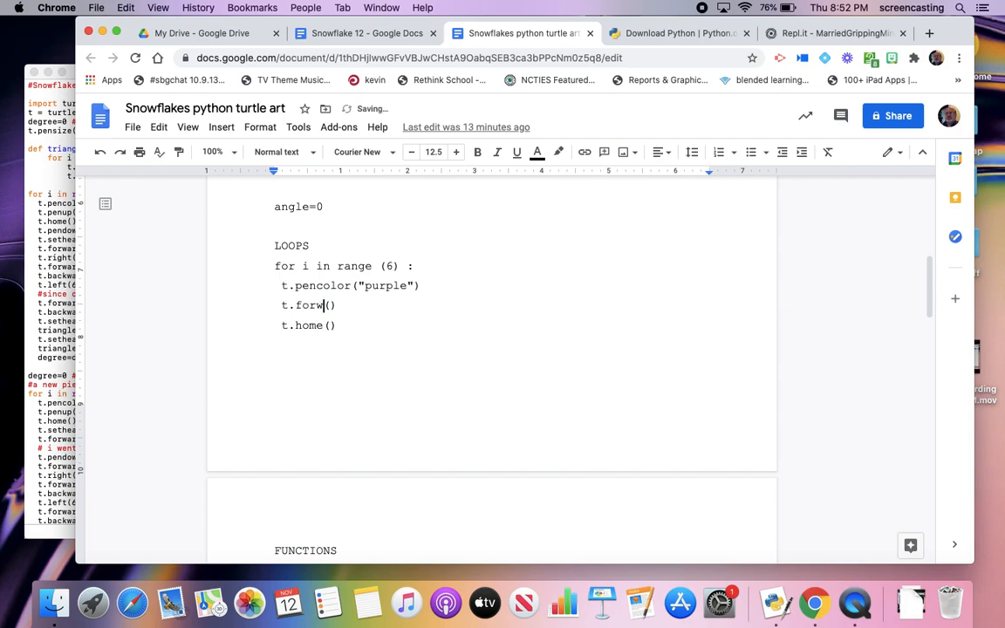
text(ard)
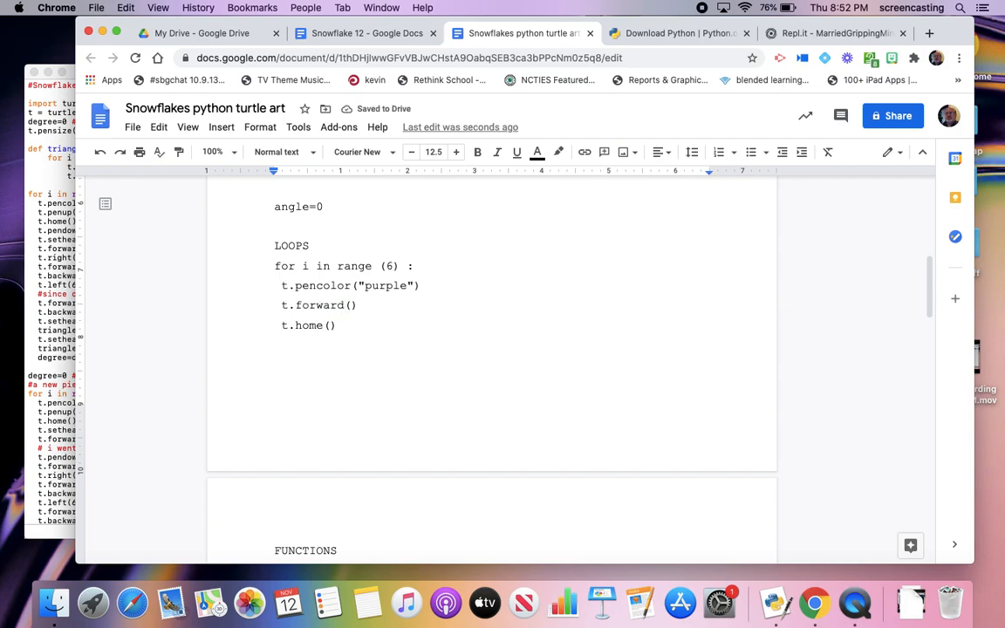
click(352, 303)
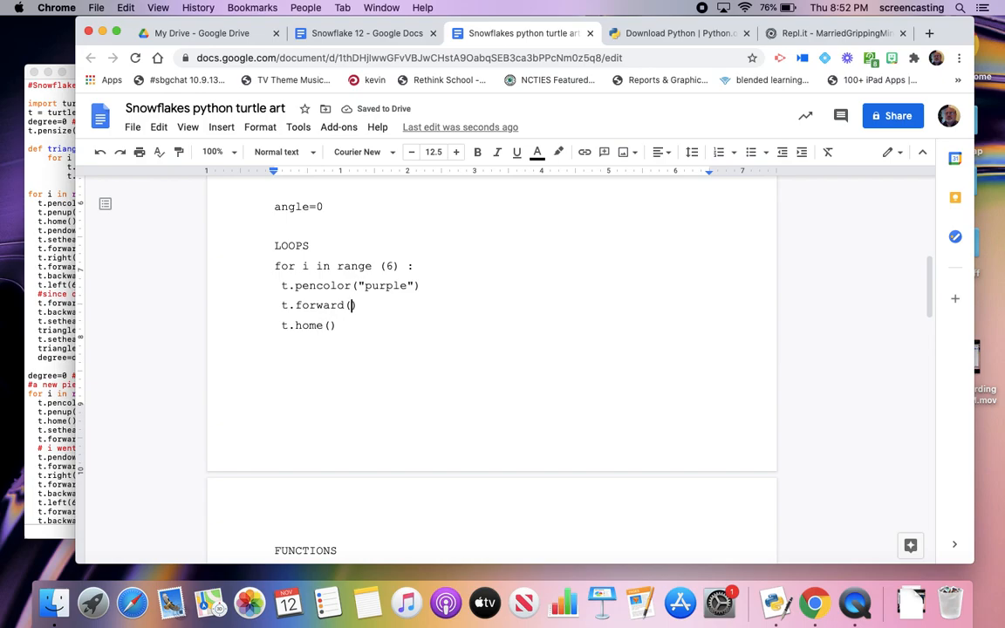
text(10)
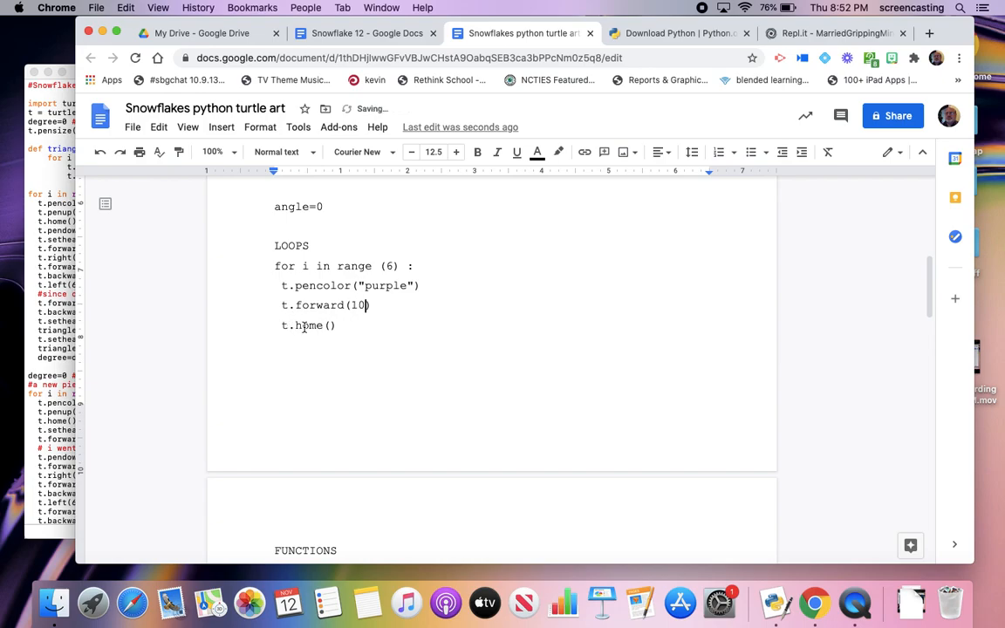
text(right)
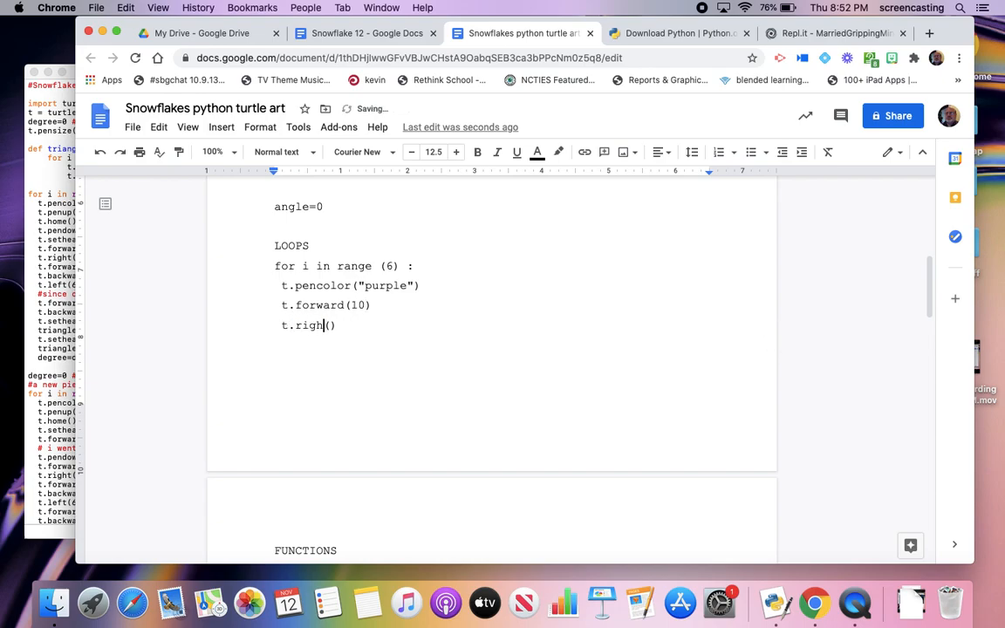
text(20)
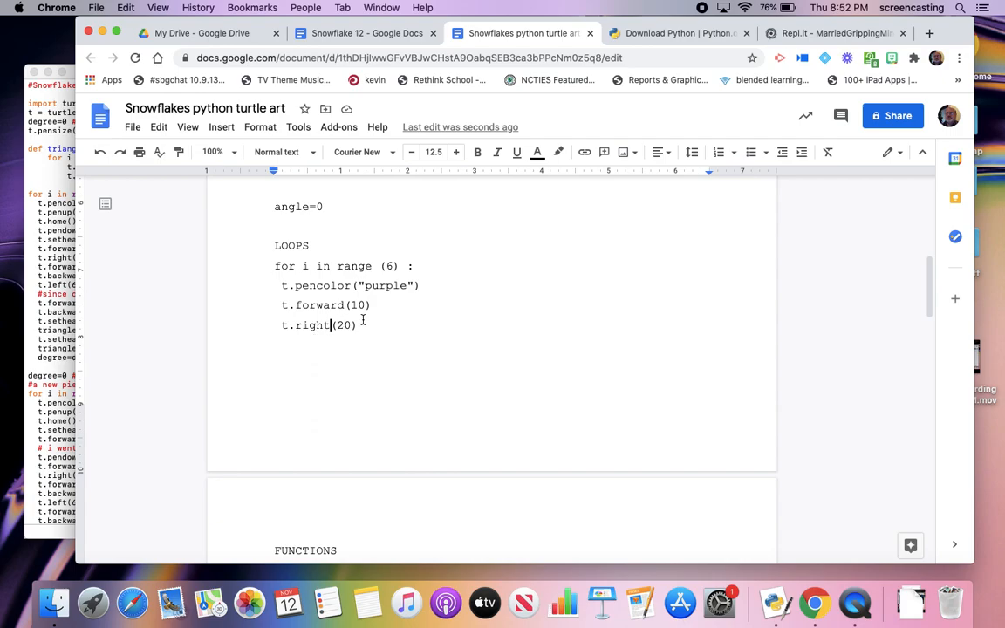
scroll(down, 3)
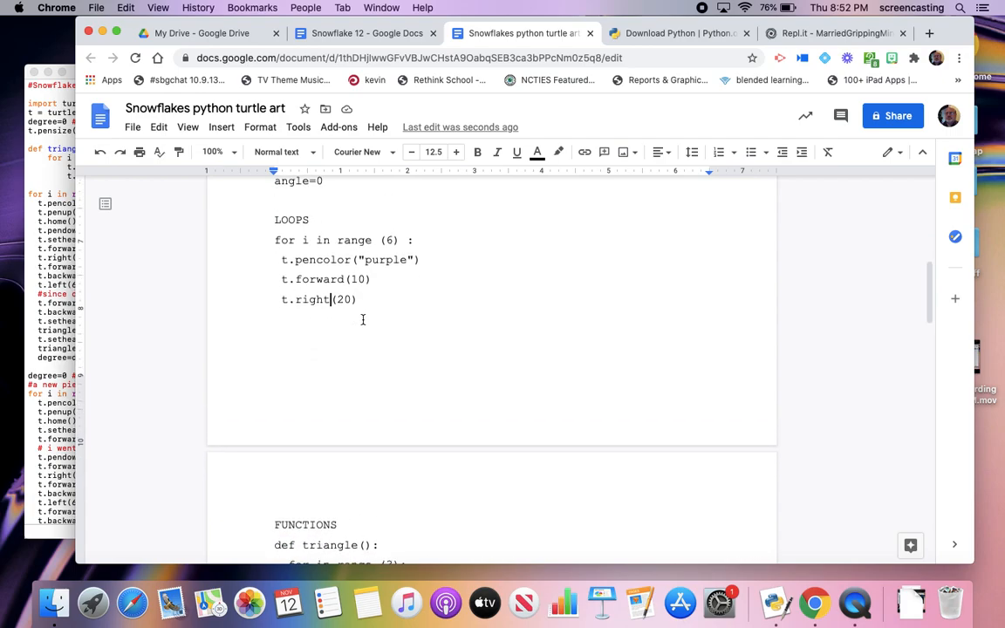
scroll(down, 3)
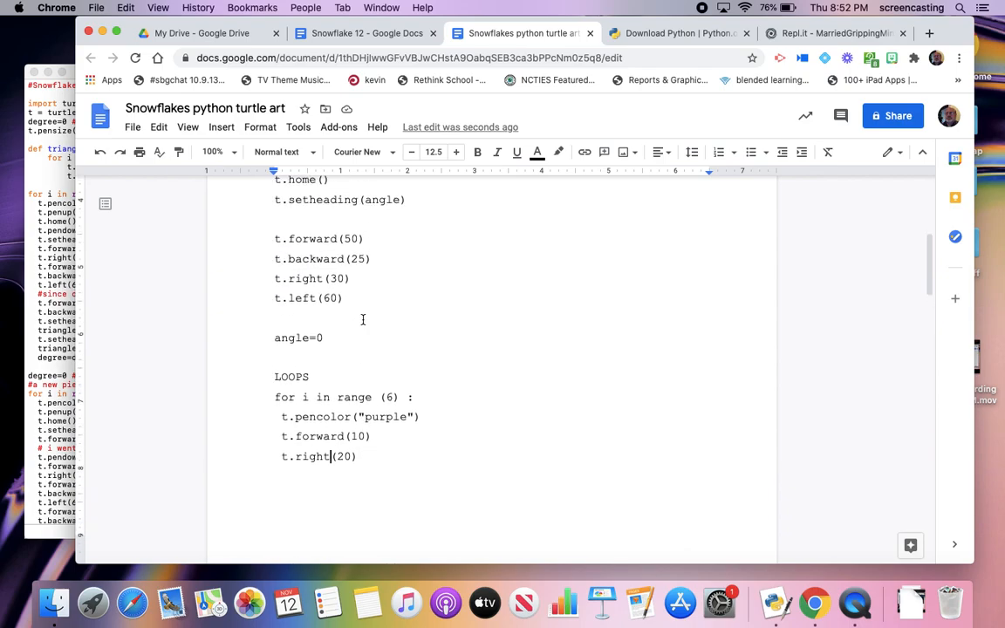
scroll(down, 3)
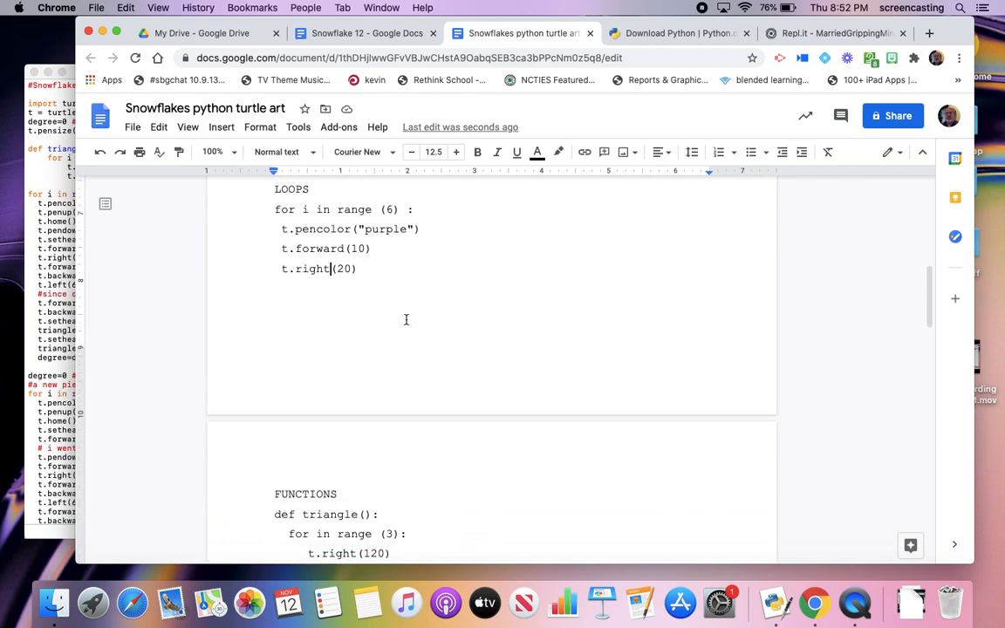
scroll(down, 3)
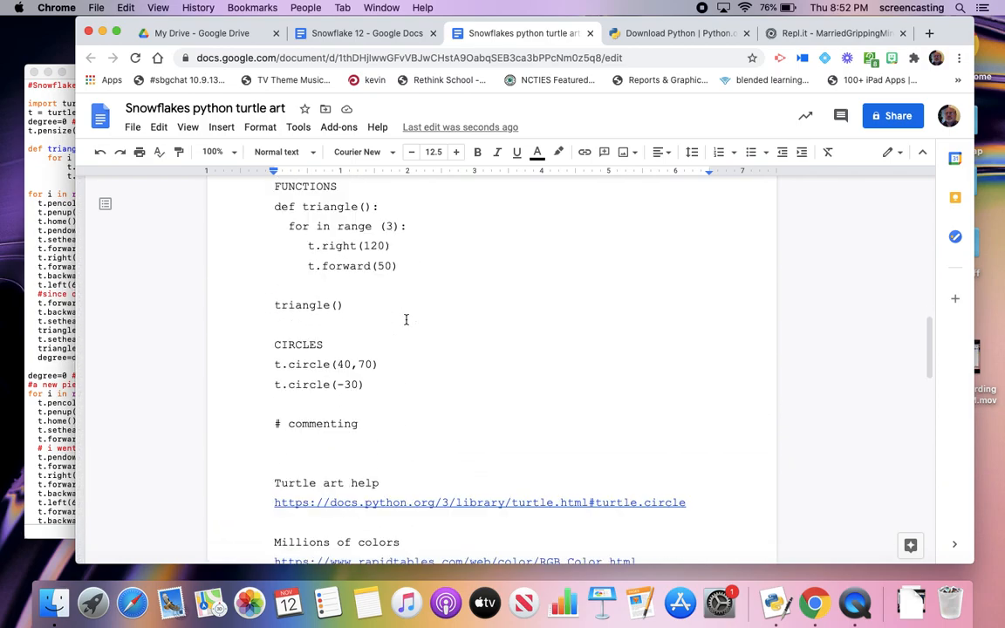
scroll(down, 3)
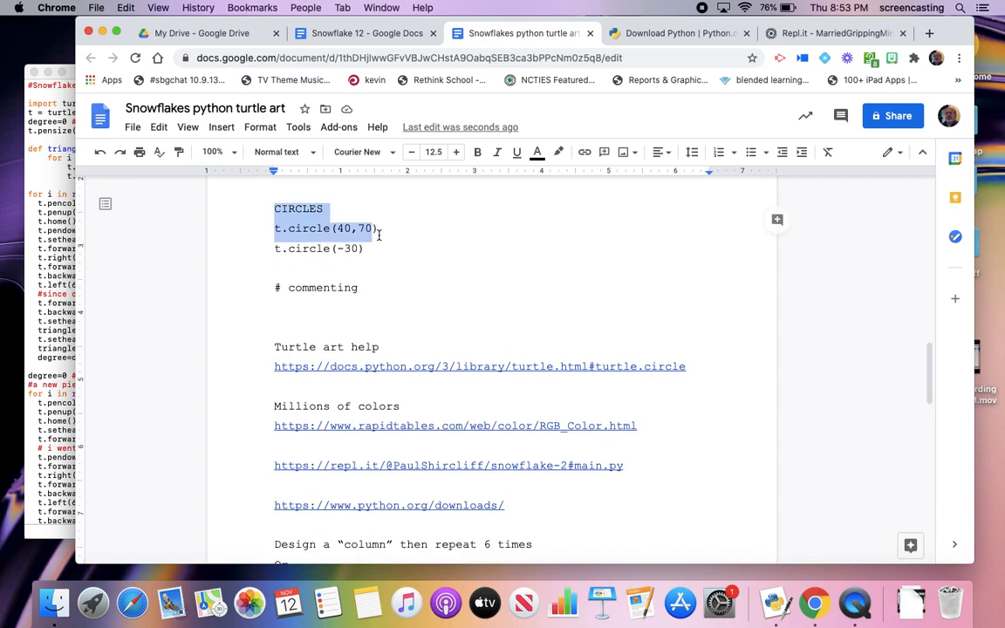
drag(375, 227, 358, 247)
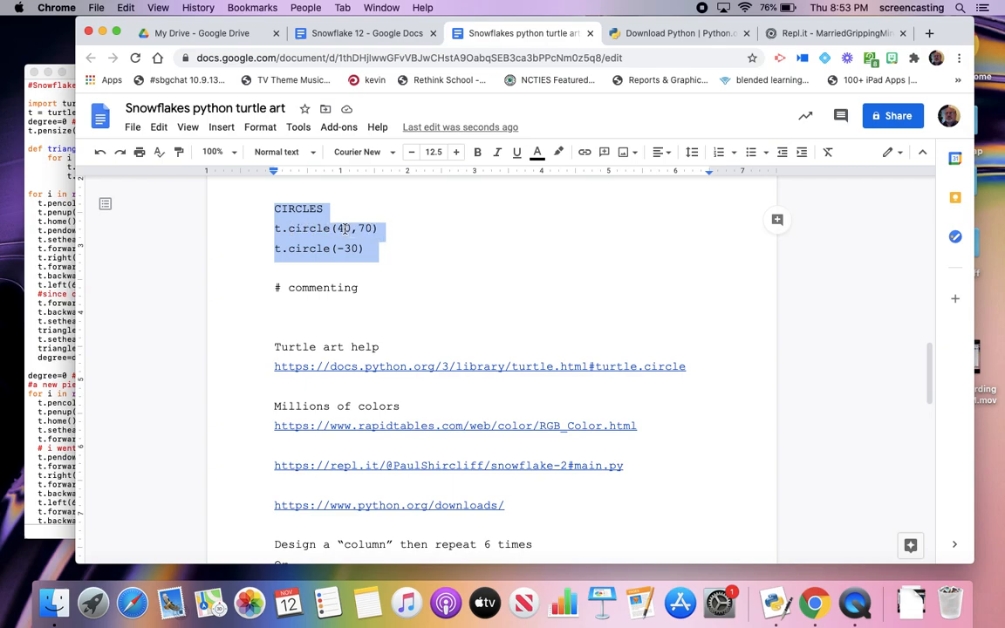
click(270, 227)
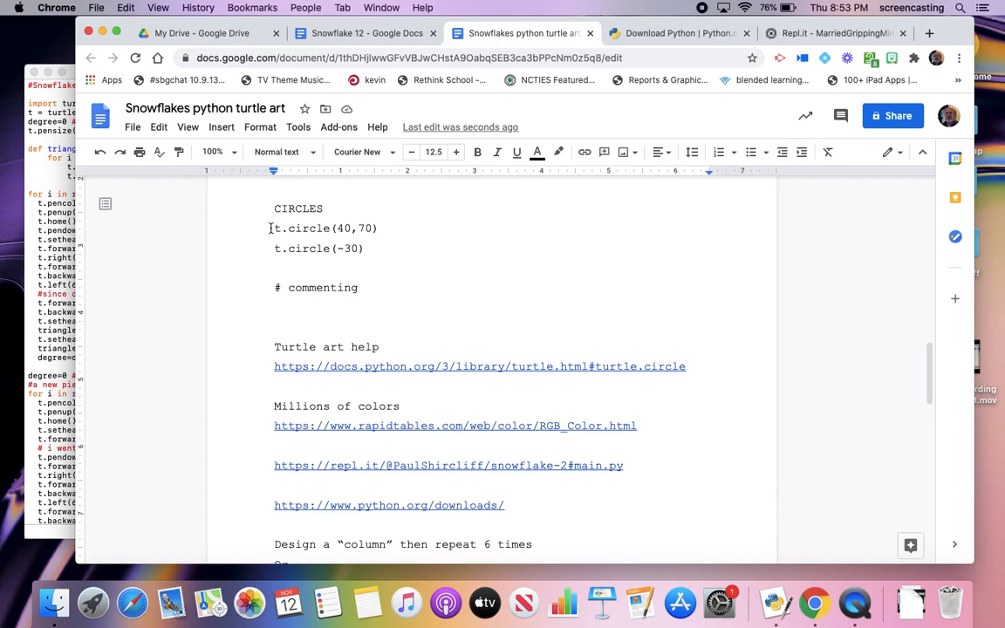
triple_click(324, 227)
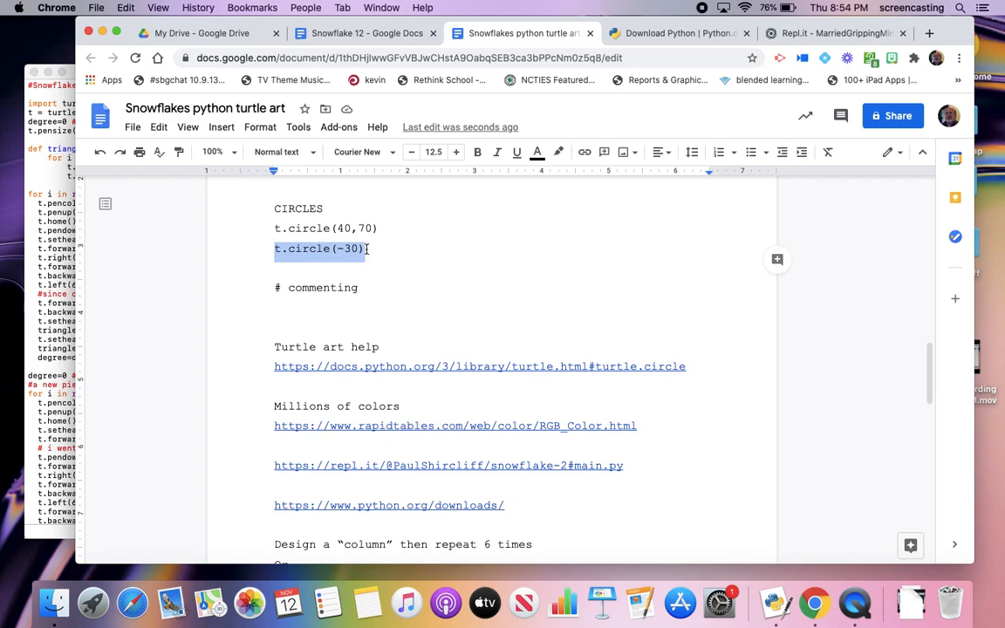
mouse_move(405, 265)
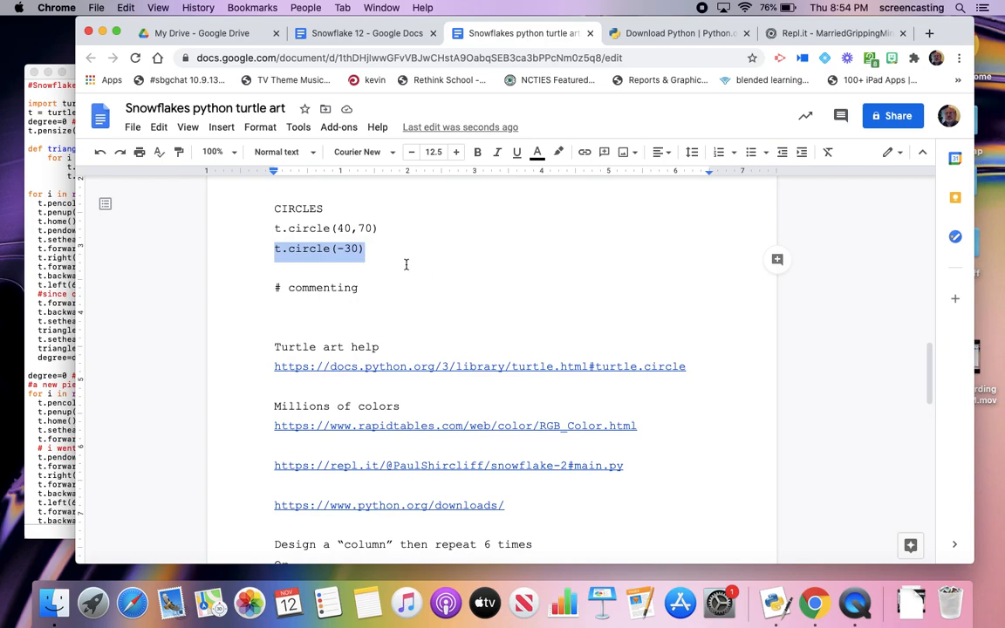
scroll(down, 3)
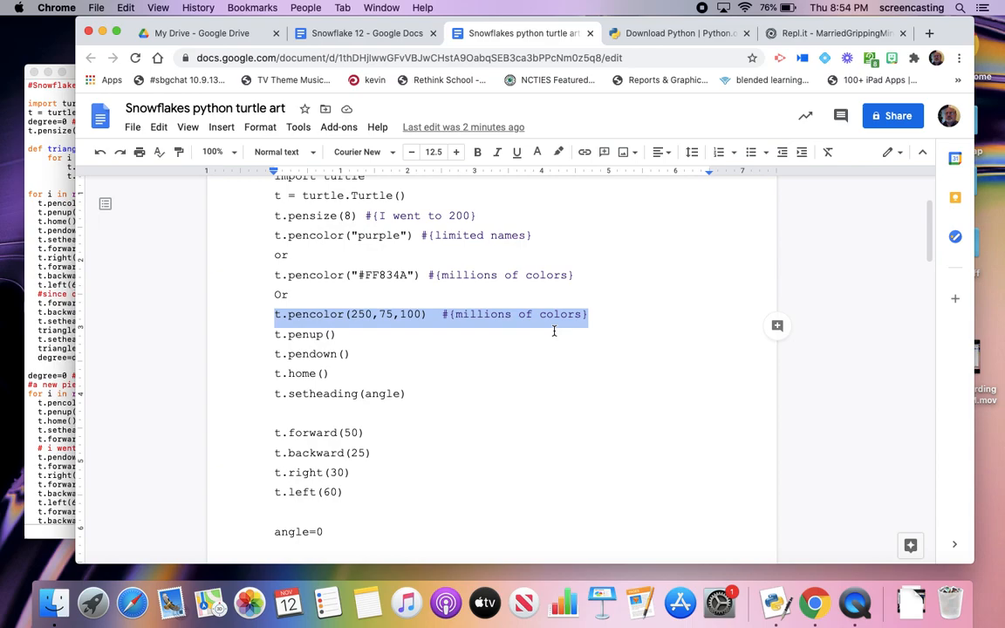
scroll(down, 3)
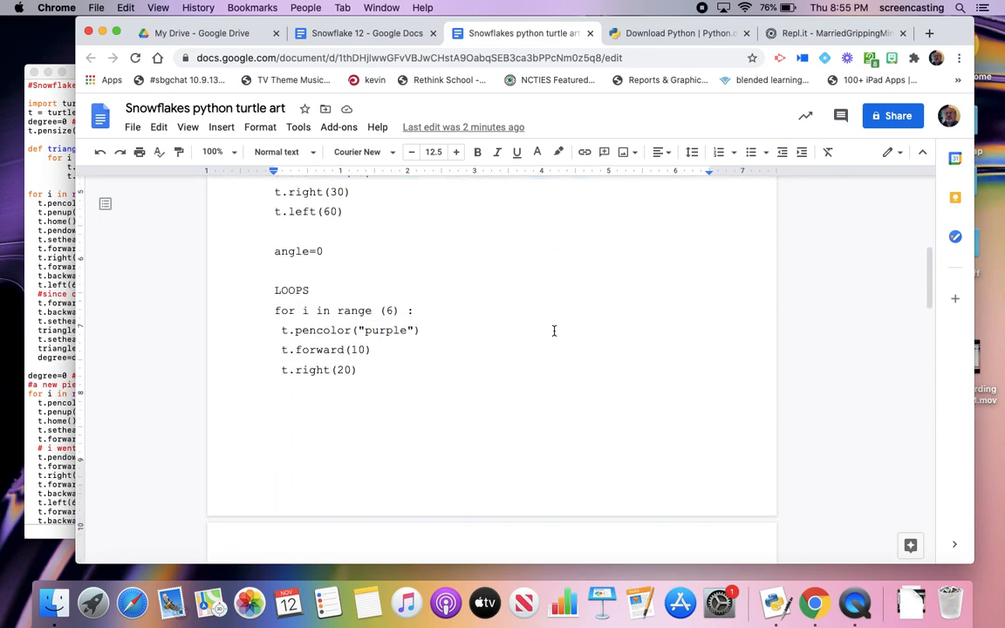
scroll(down, 3)
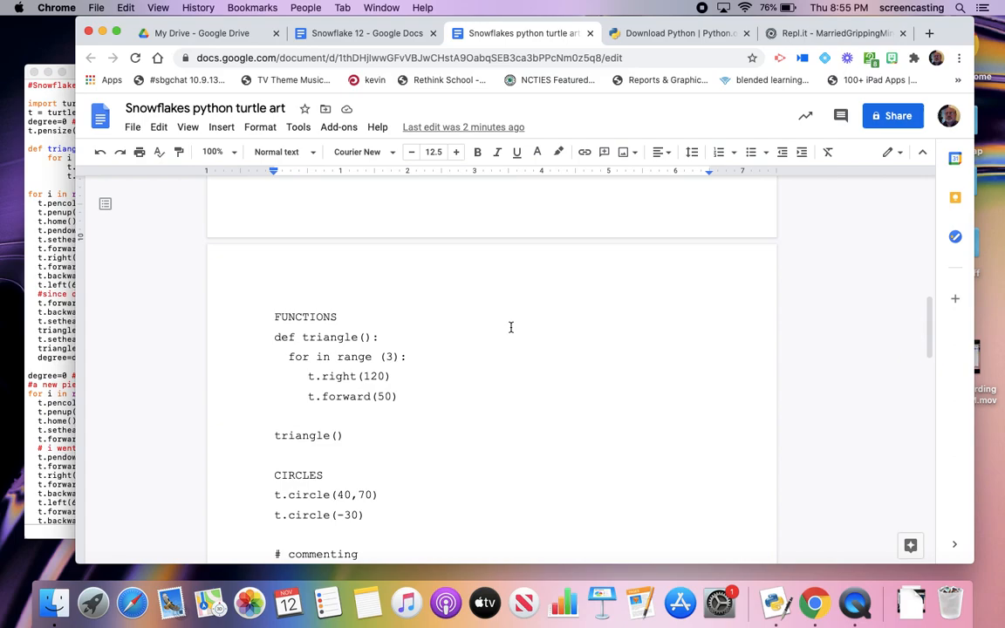
scroll(down, 3)
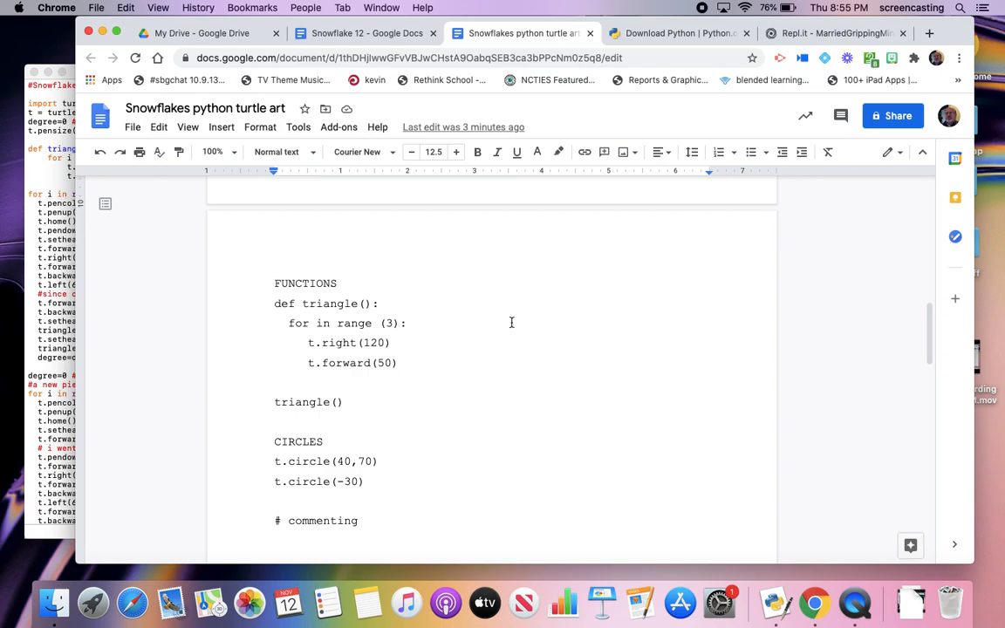
mouse_move(422, 332)
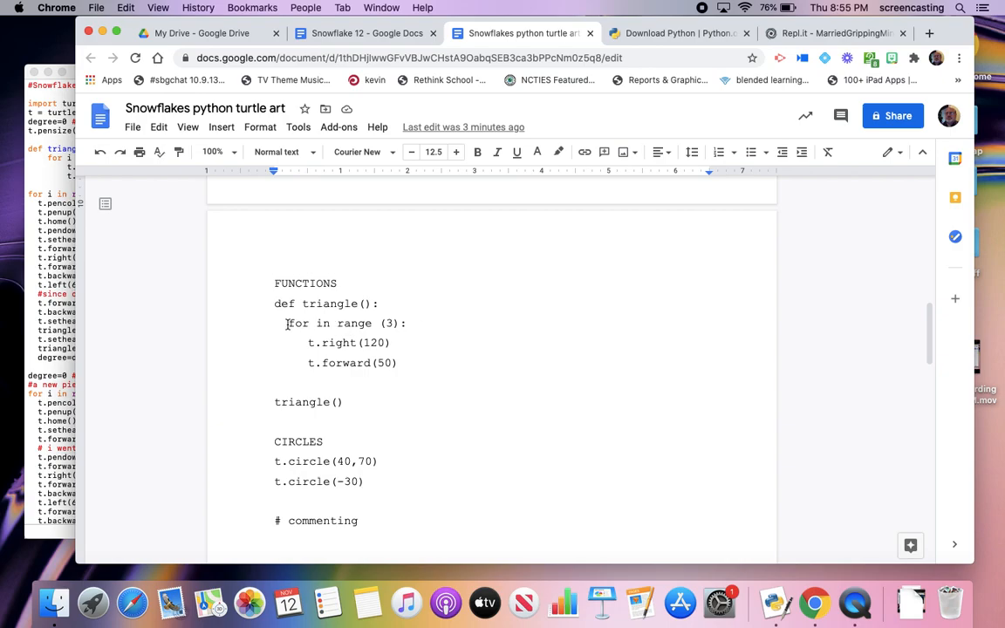
drag(288, 323, 395, 363)
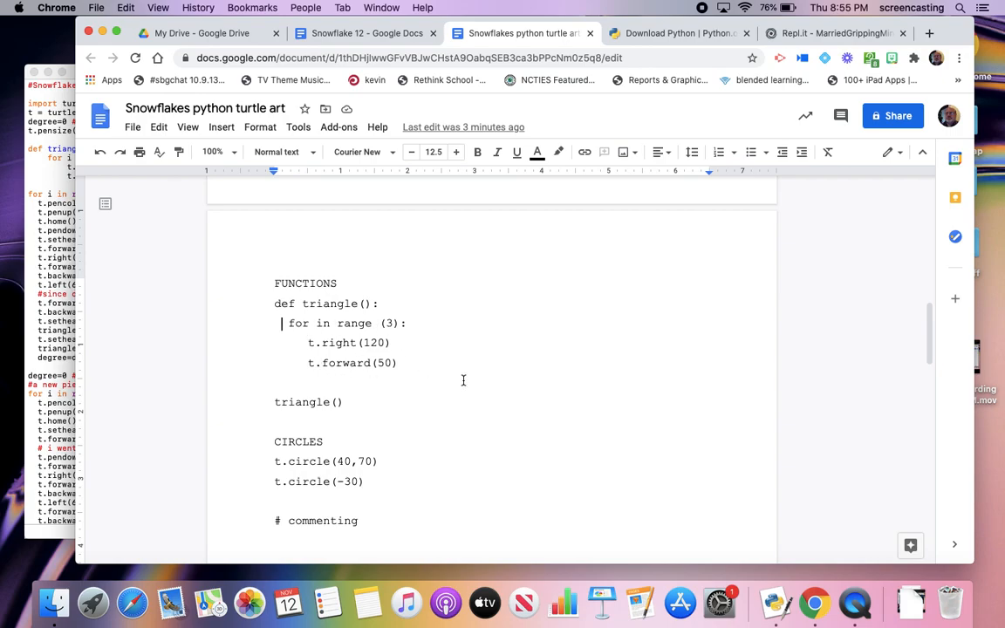
double_click(296, 401)
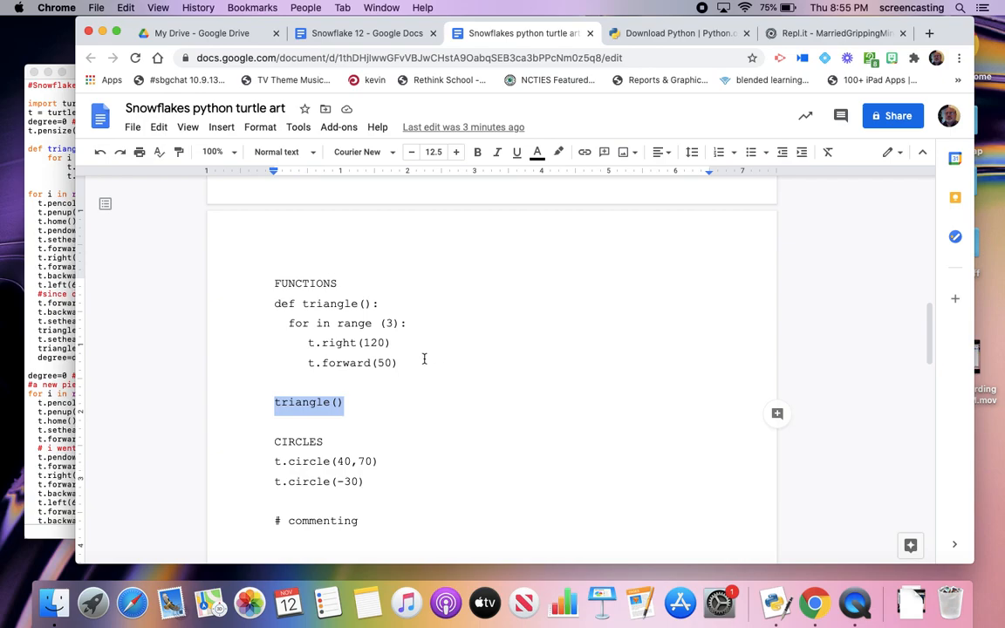
mouse_move(457, 342)
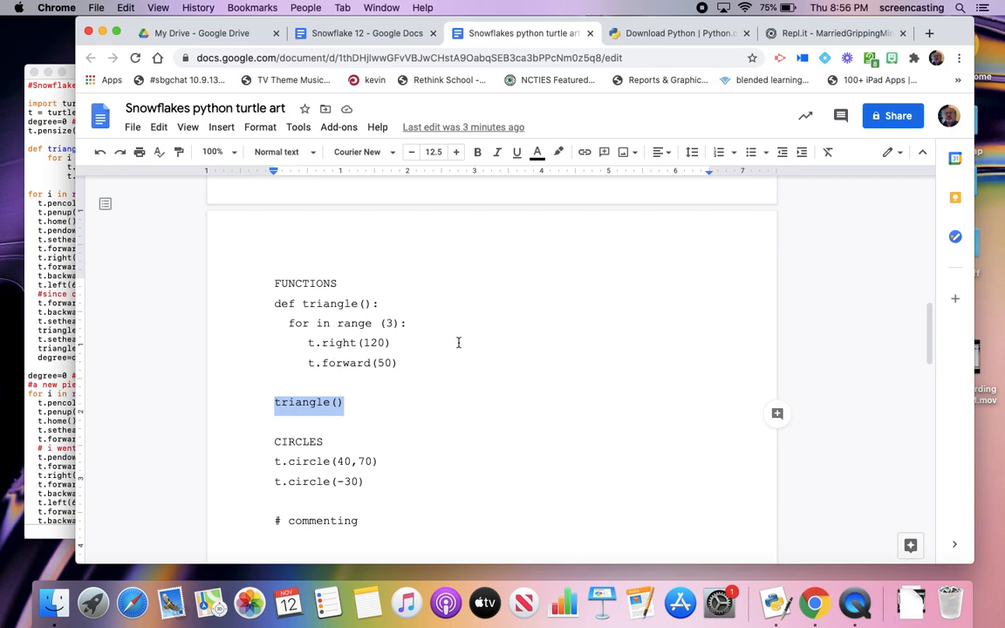
scroll(down, 3)
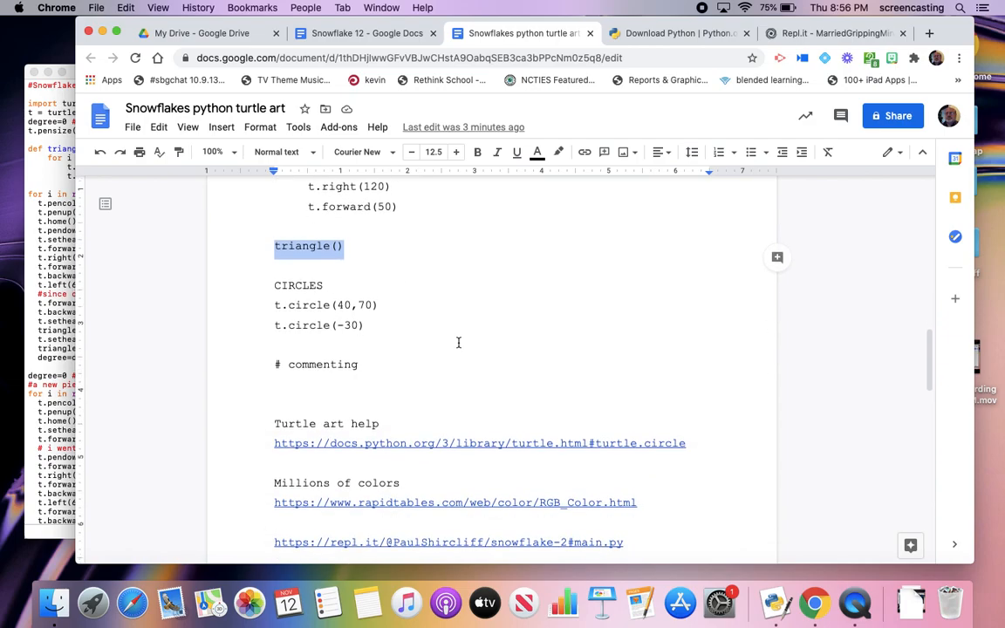
scroll(down, 3)
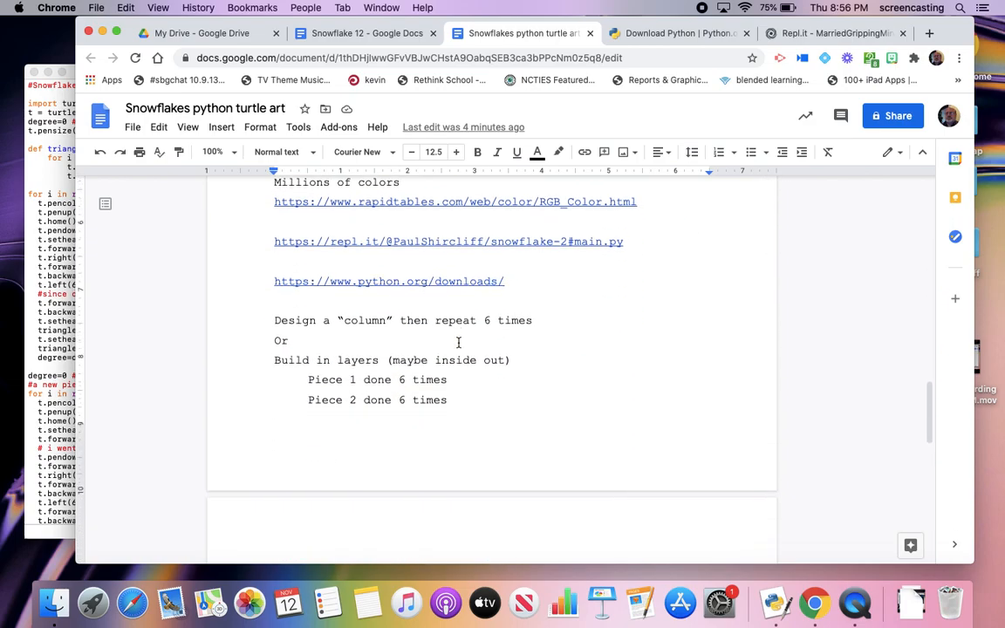
scroll(down, 3)
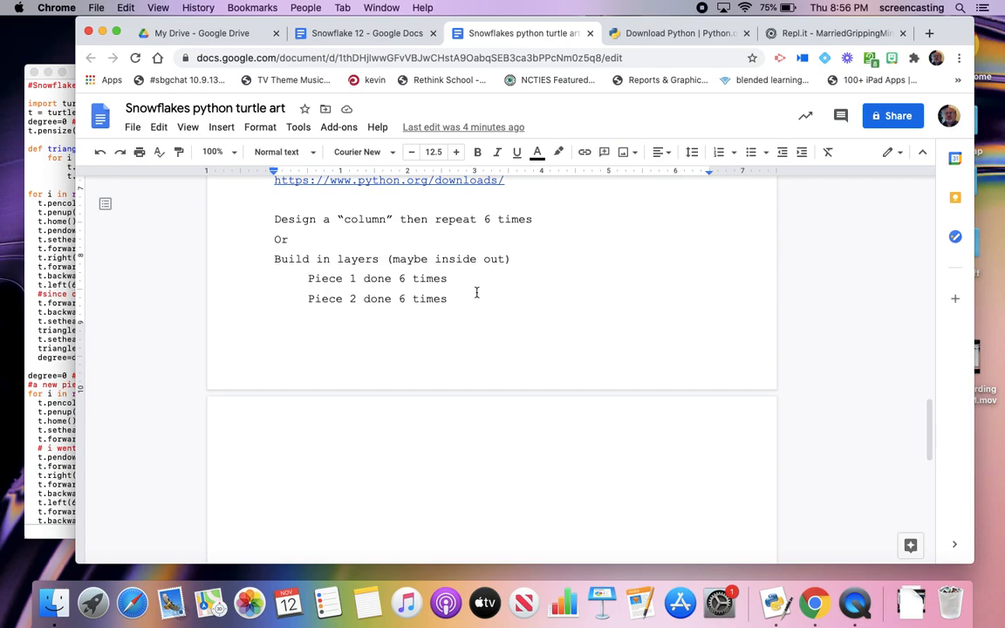
mouse_move(422, 311)
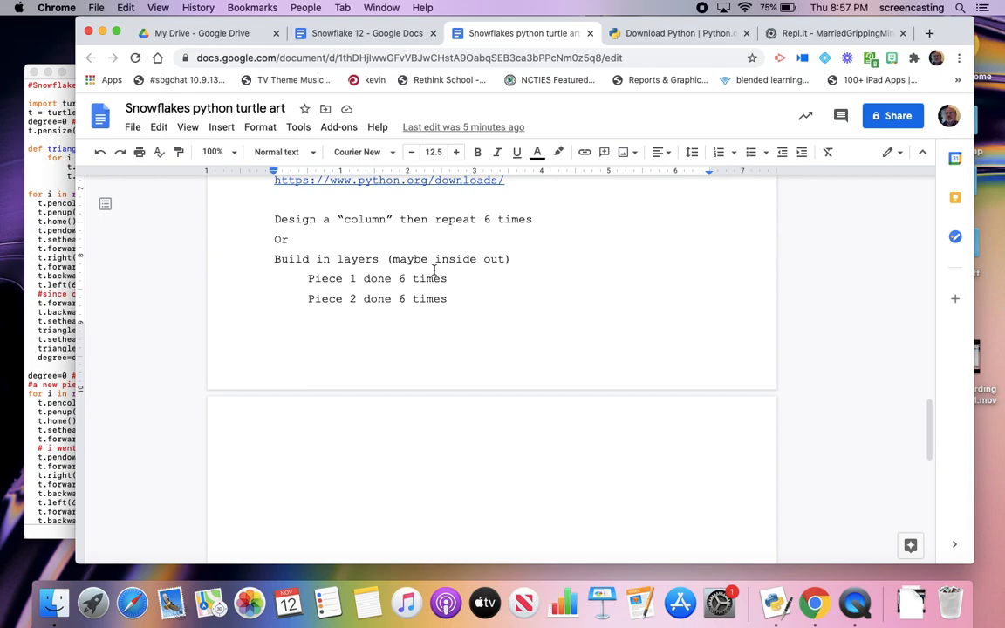
scroll(down, 3)
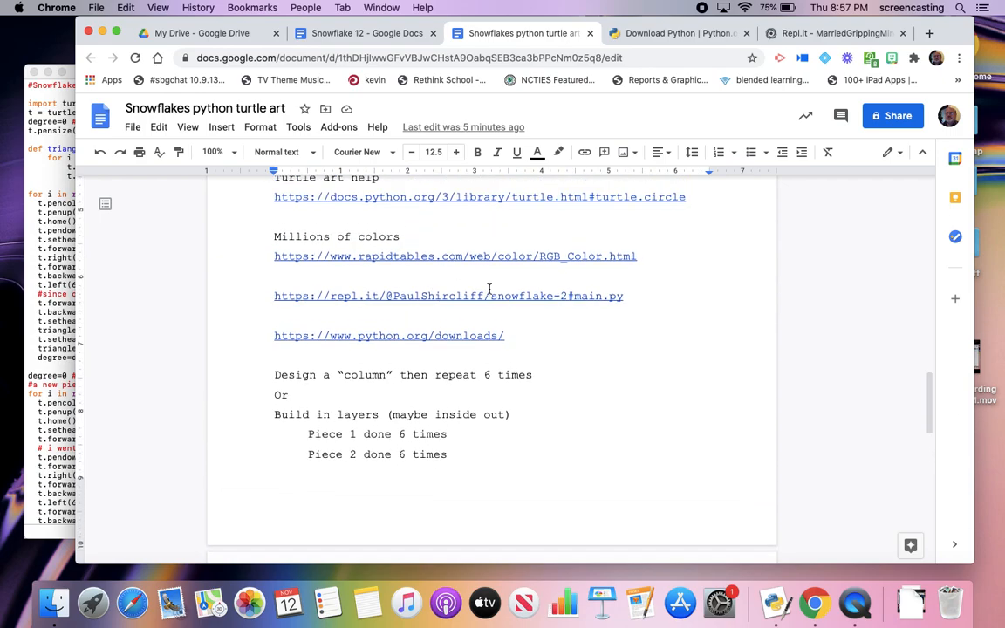